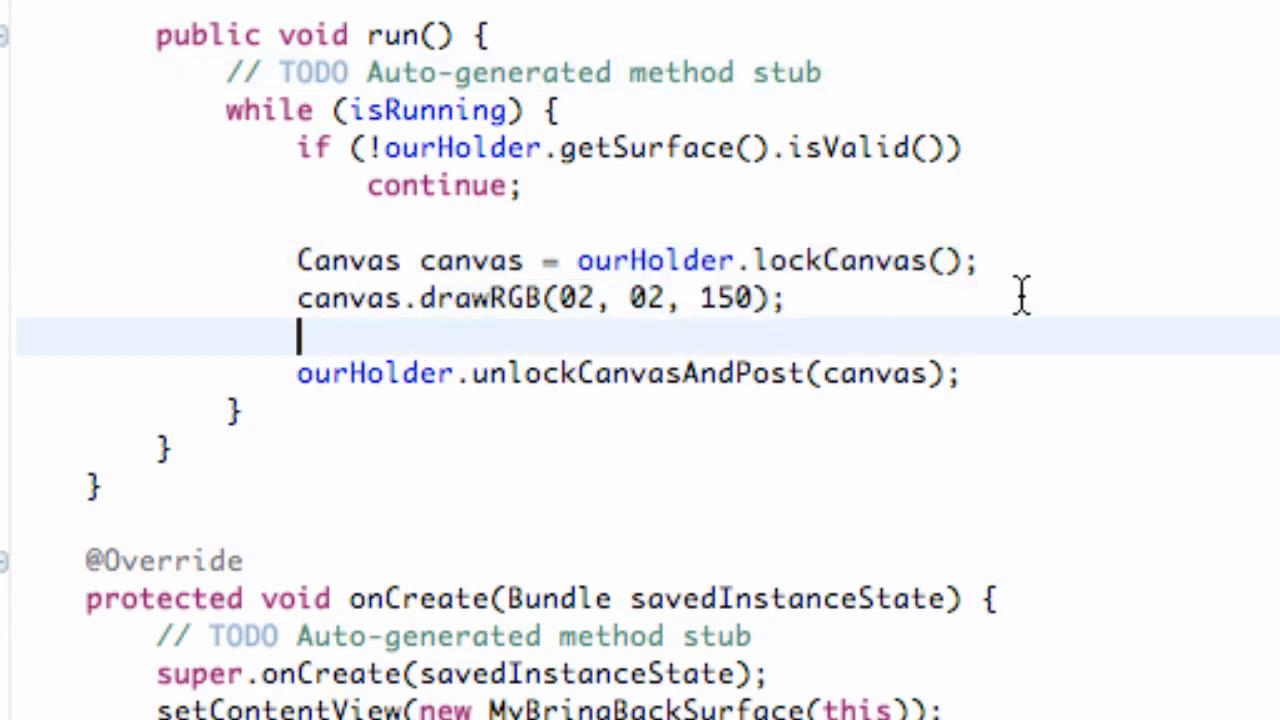
Add a canvas.drawBitmap call below drawRGB with ball as the bitmap argument.
type("ca")
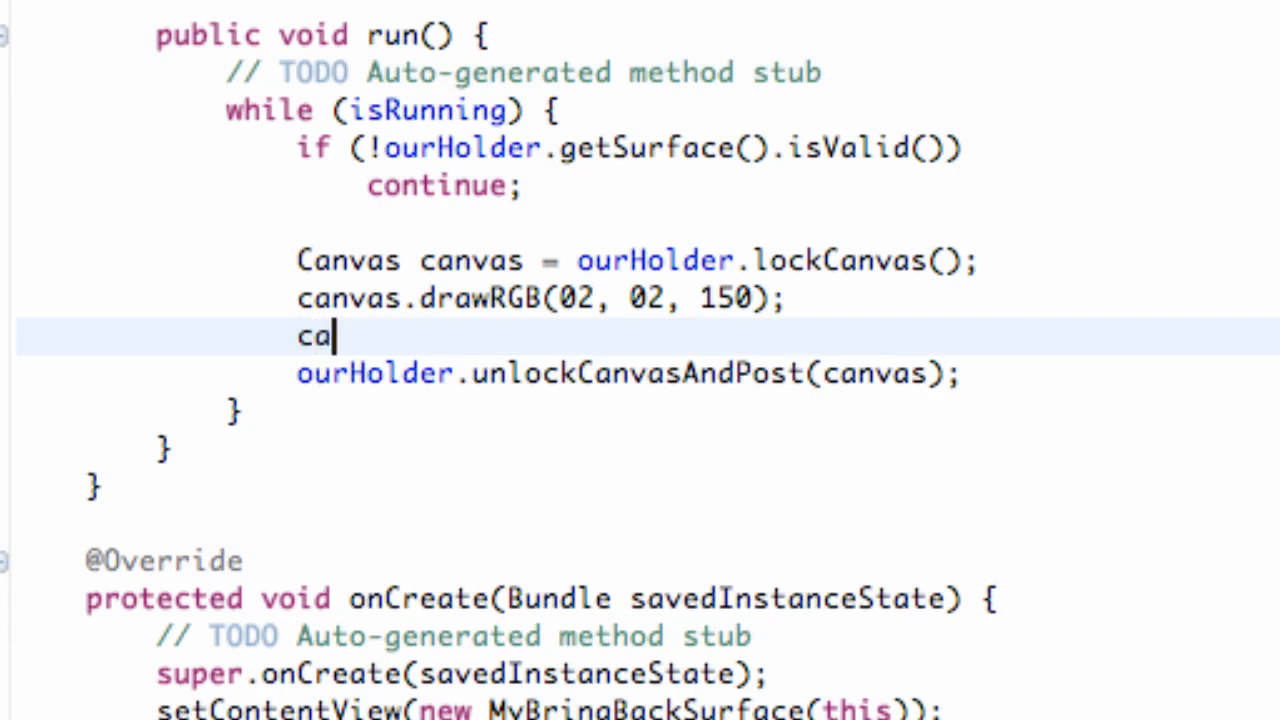
type("nva")
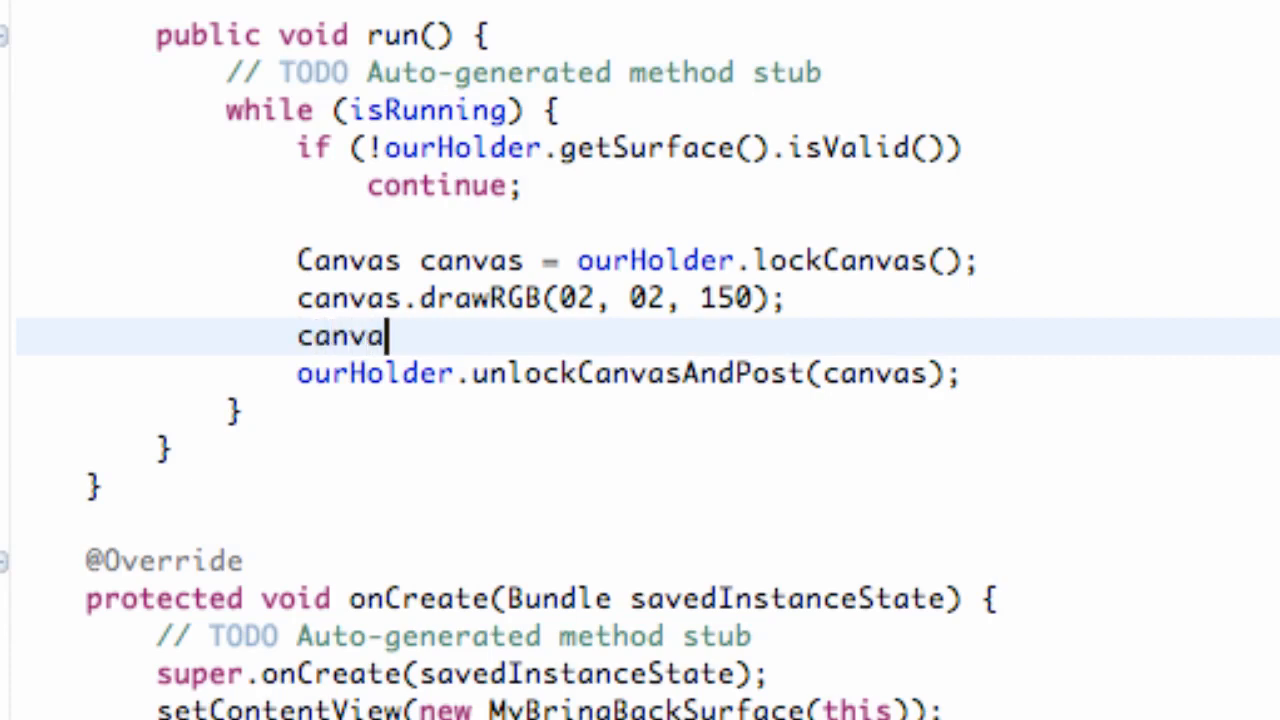
type(".")
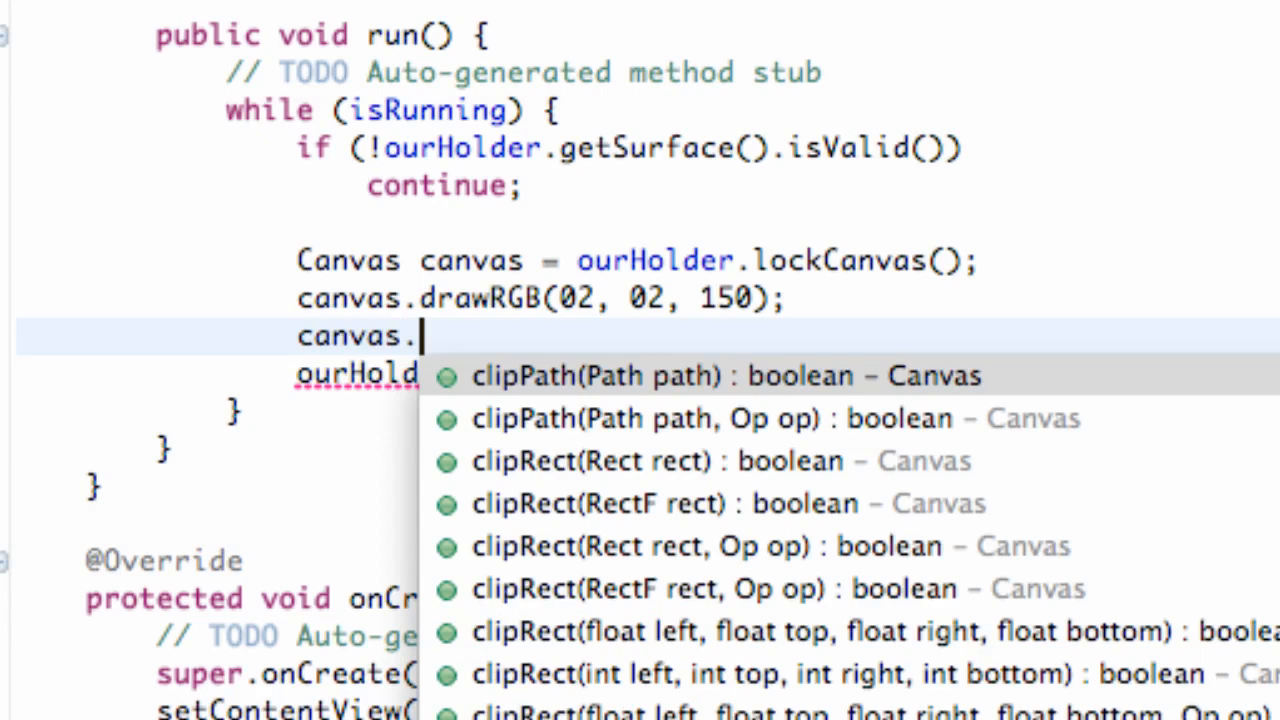
mouse_move(473, 335)
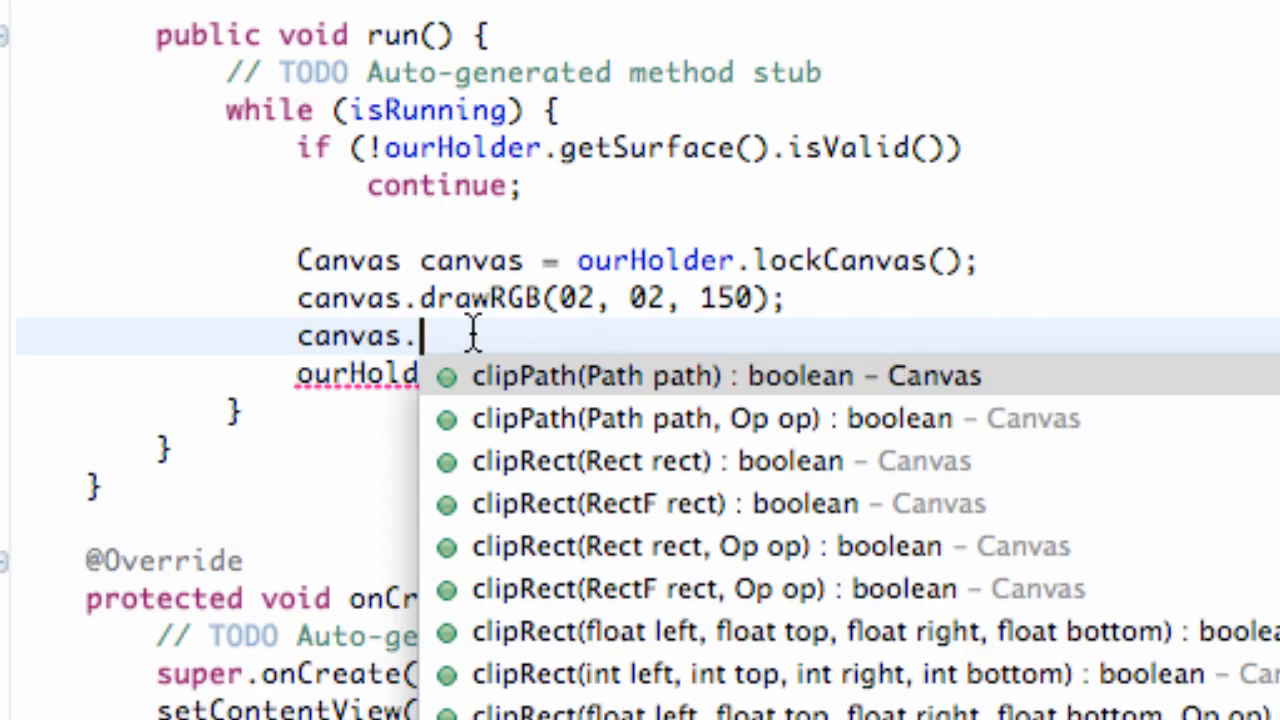
type("drawBitmap(bitmap, left, top, paint")
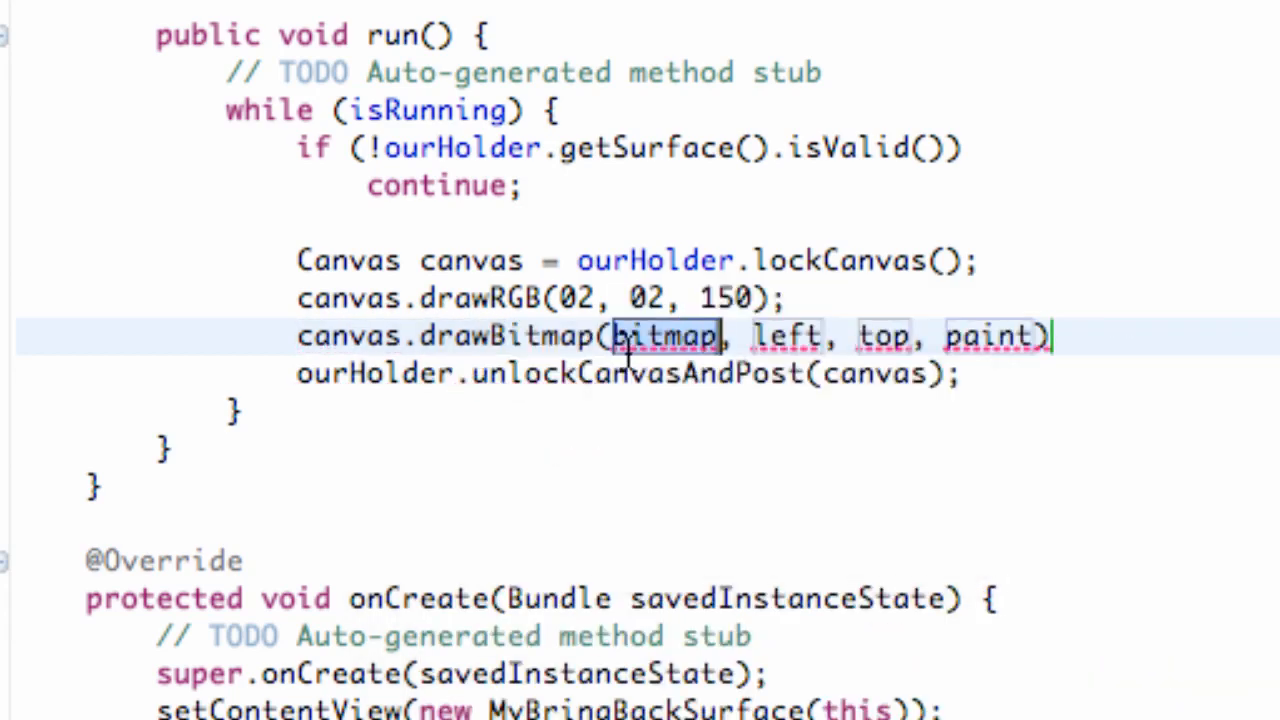
type("ball")
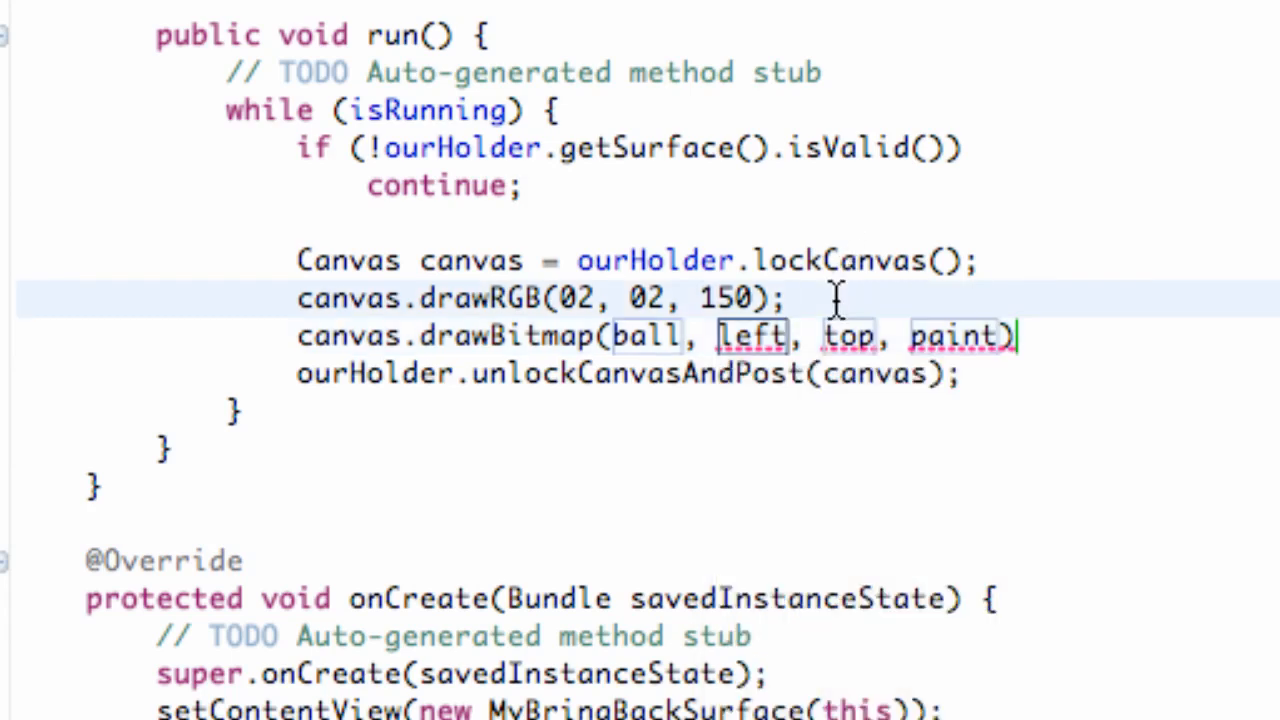
Declare float centerX = canvas.getWidth()/2 in the run loop.
type("float c")
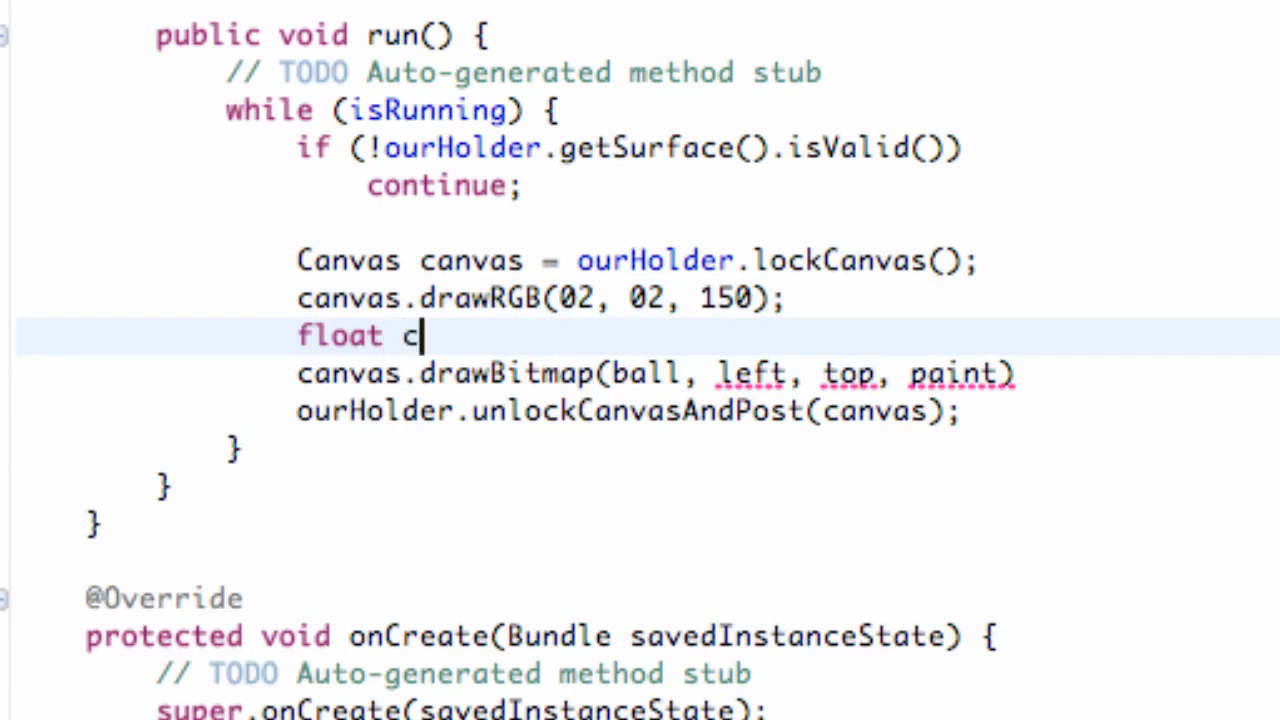
type("enter")
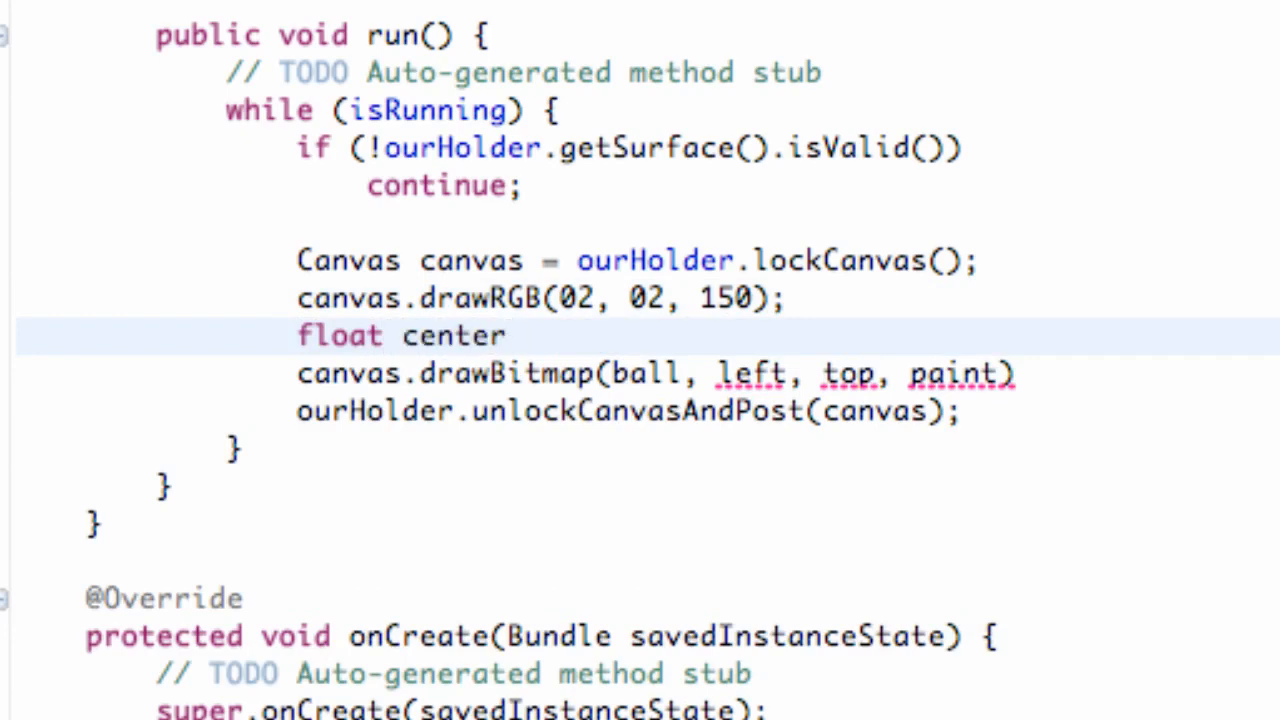
left_click(510, 335)
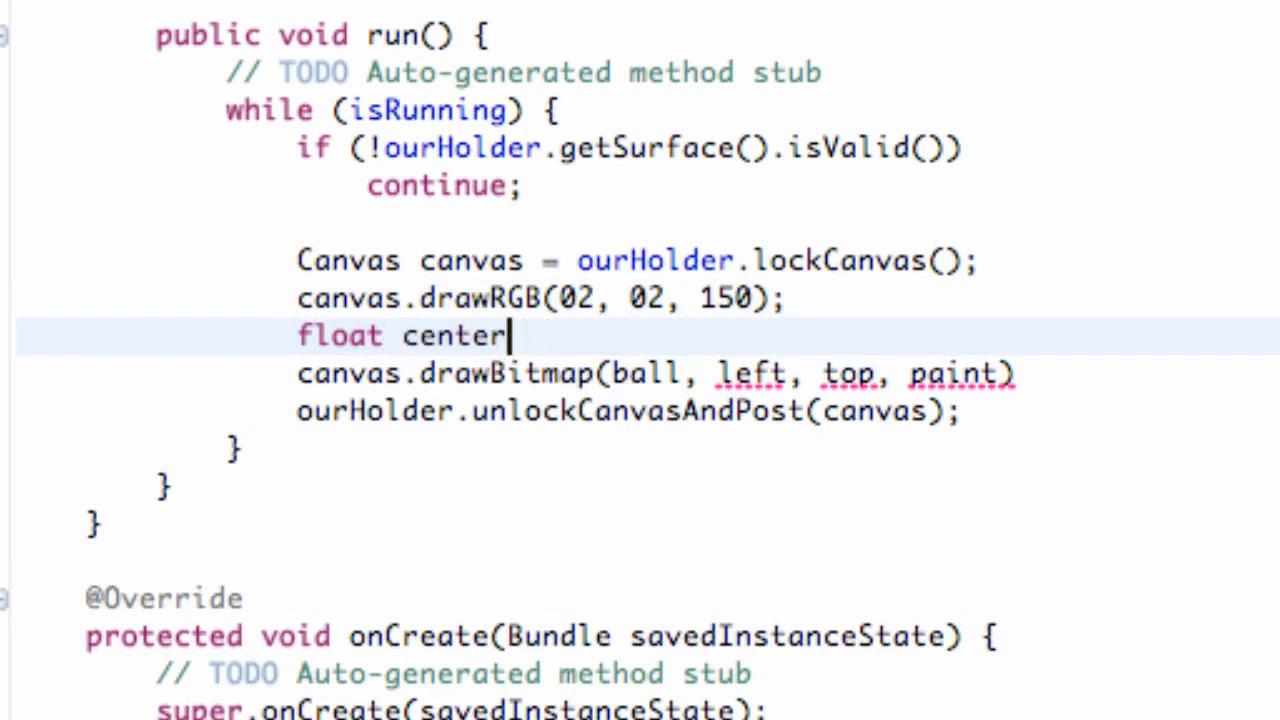
type("X = can")
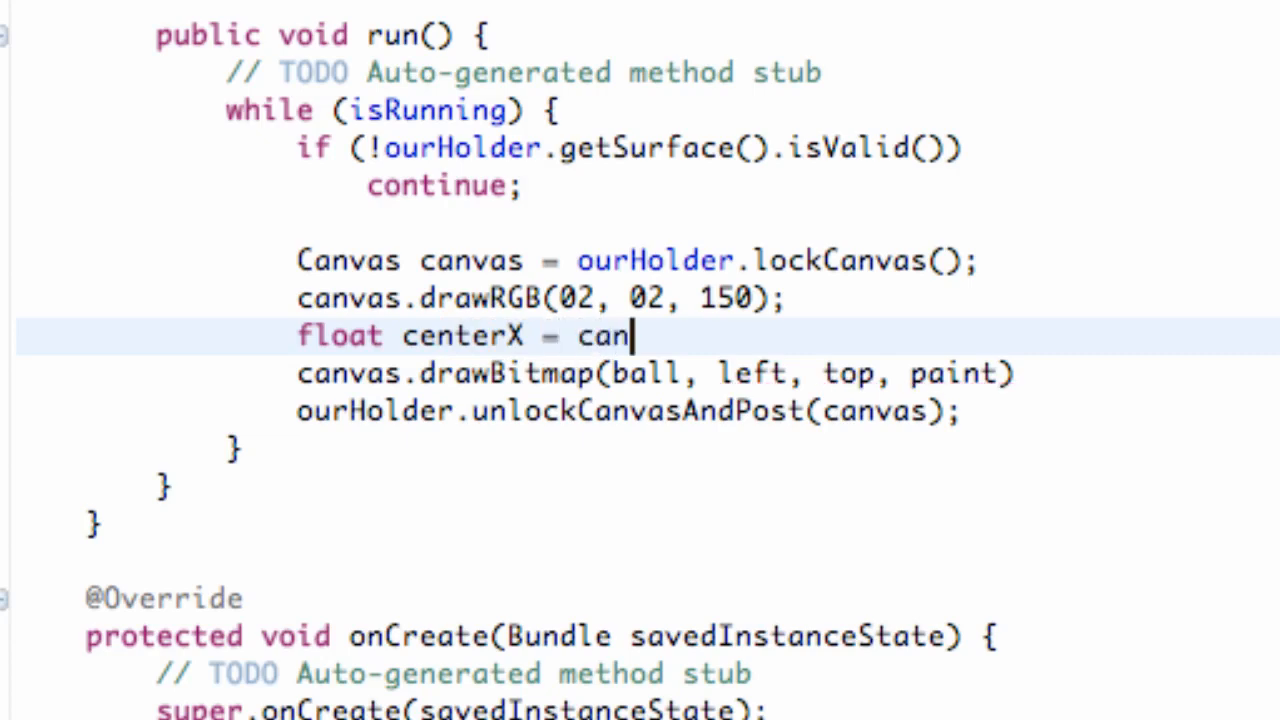
type("vas.getWidth(")
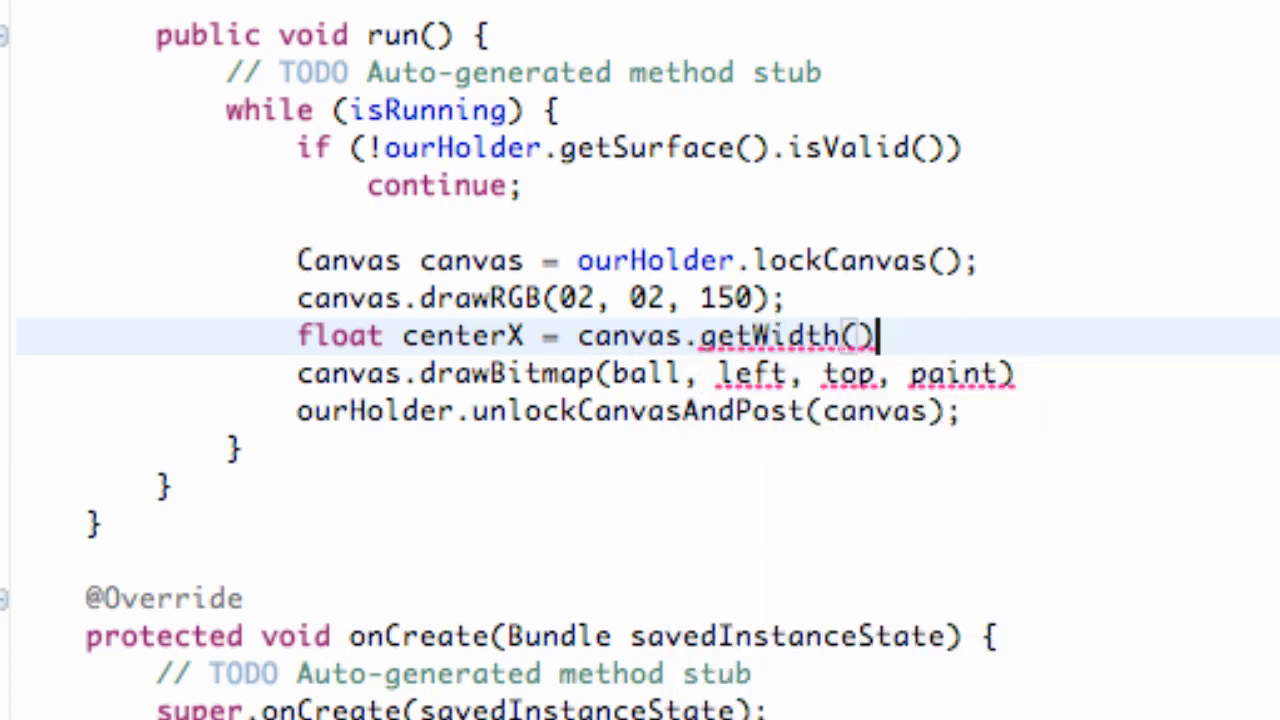
type("/2;")
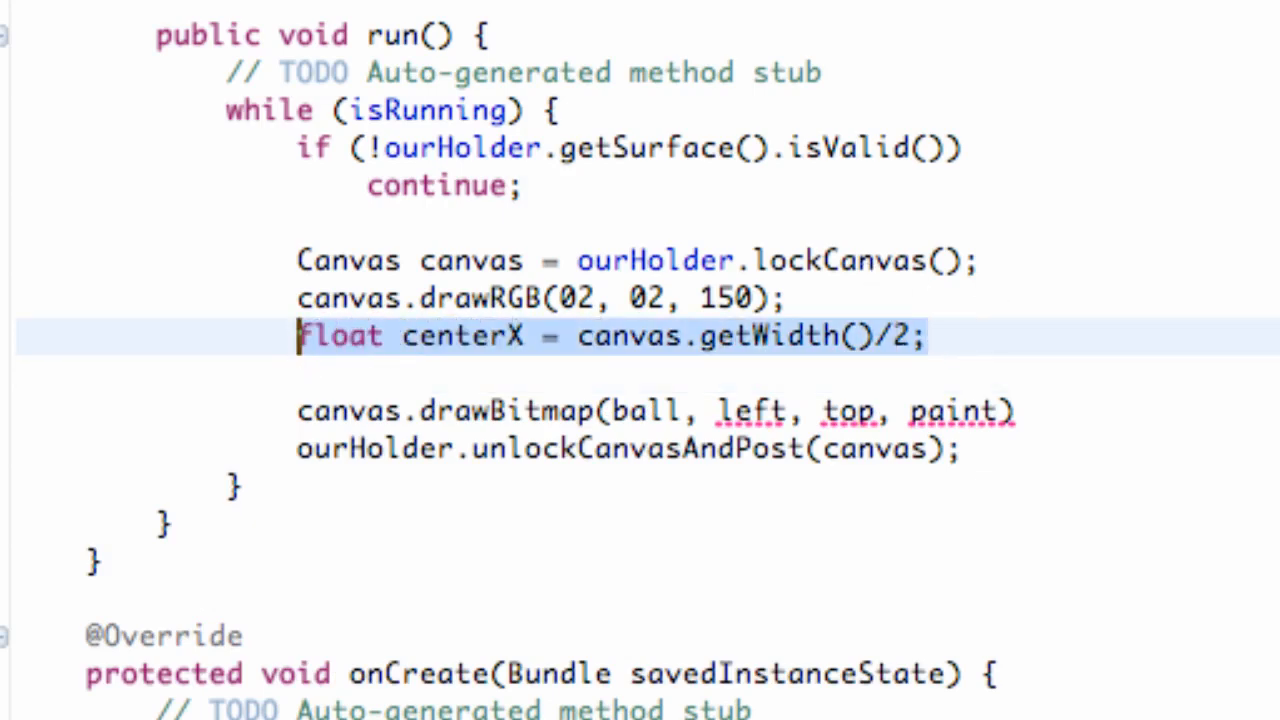
Add float centerY as half the canvas height, changing getWidth to getHeight.
type("float centerY = canvas.getWidth()/2;")
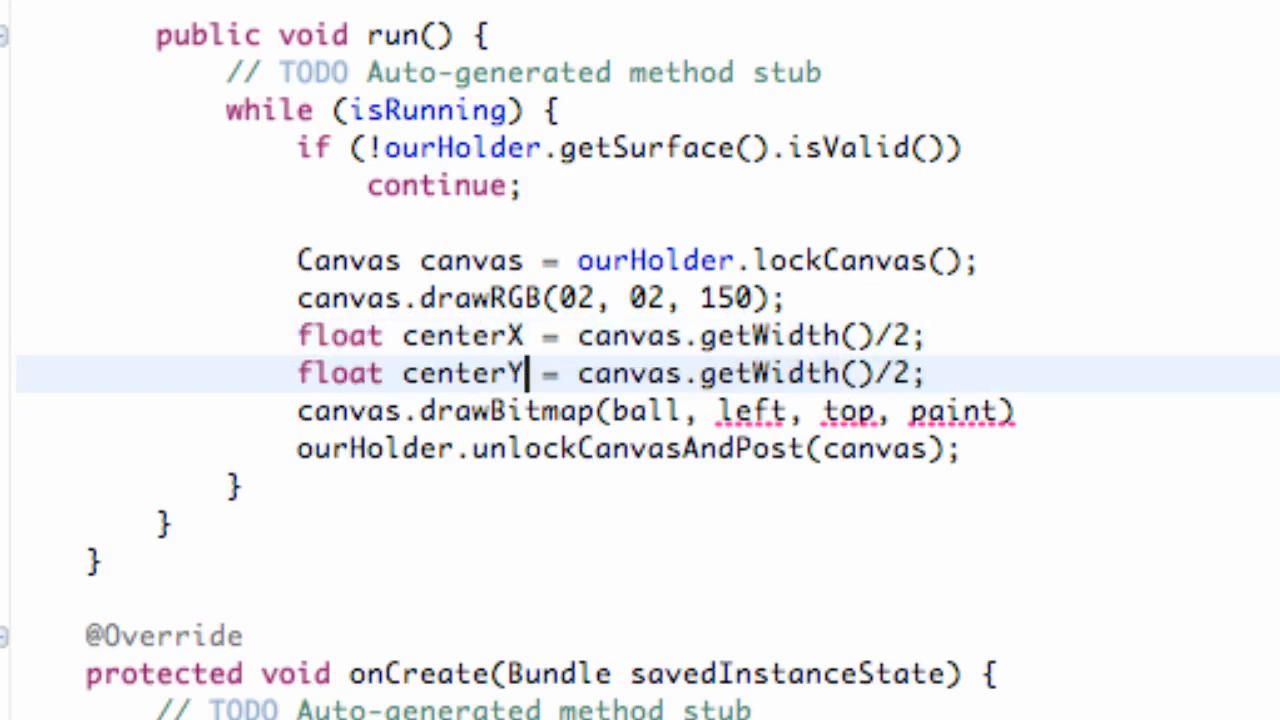
double_click(462, 373)
type("He")
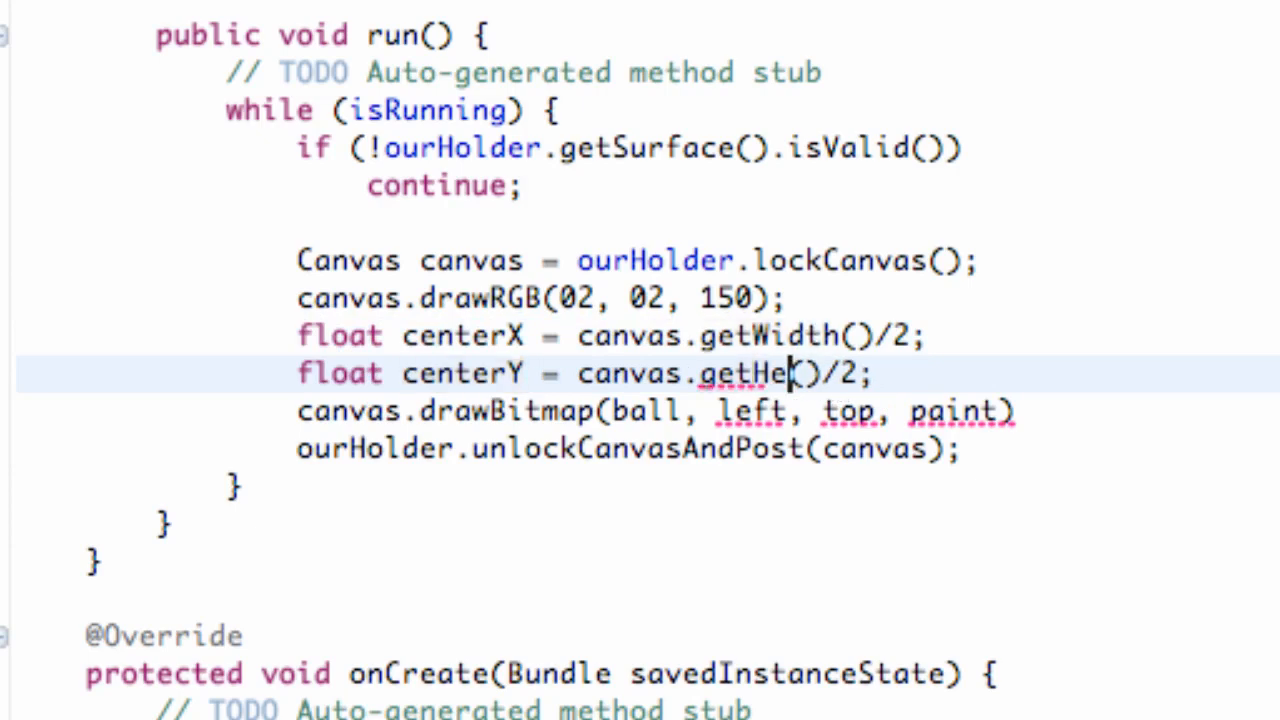
type("ight")
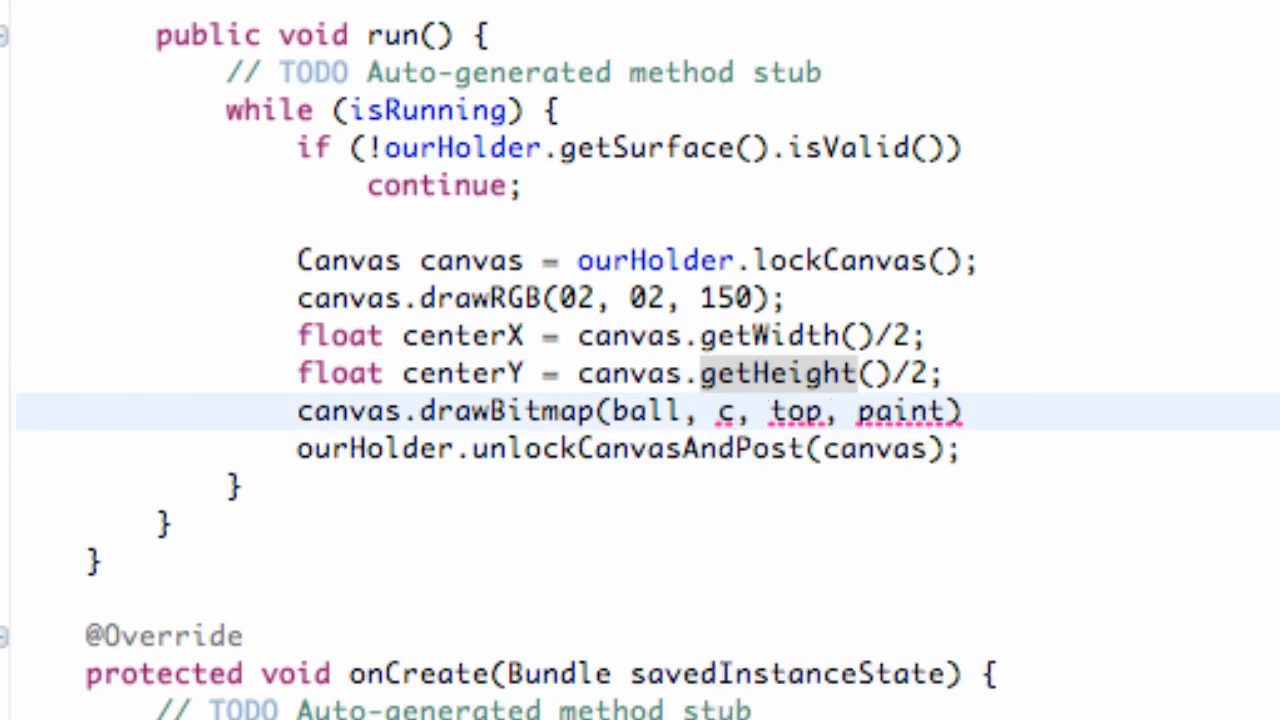
Set drawBitmap's left to centerX + sensorX and top to centerY + sensorY, paint null.
type("enterX")
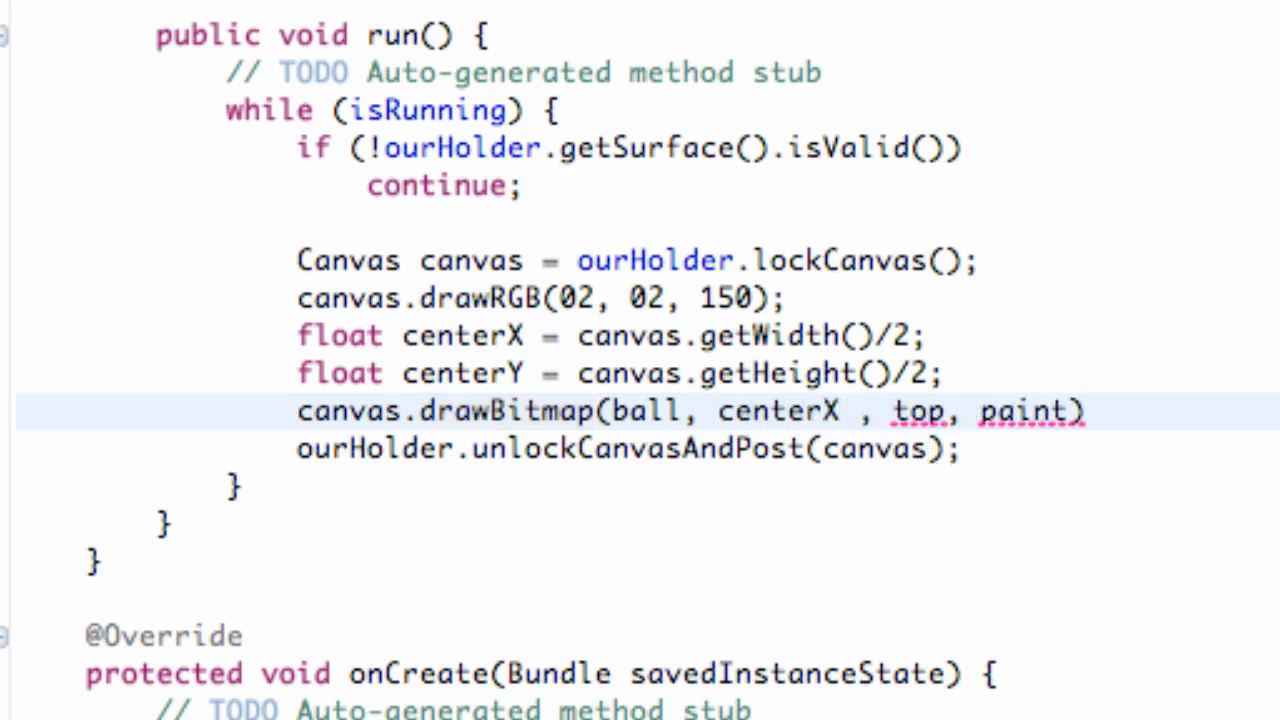
type("+")
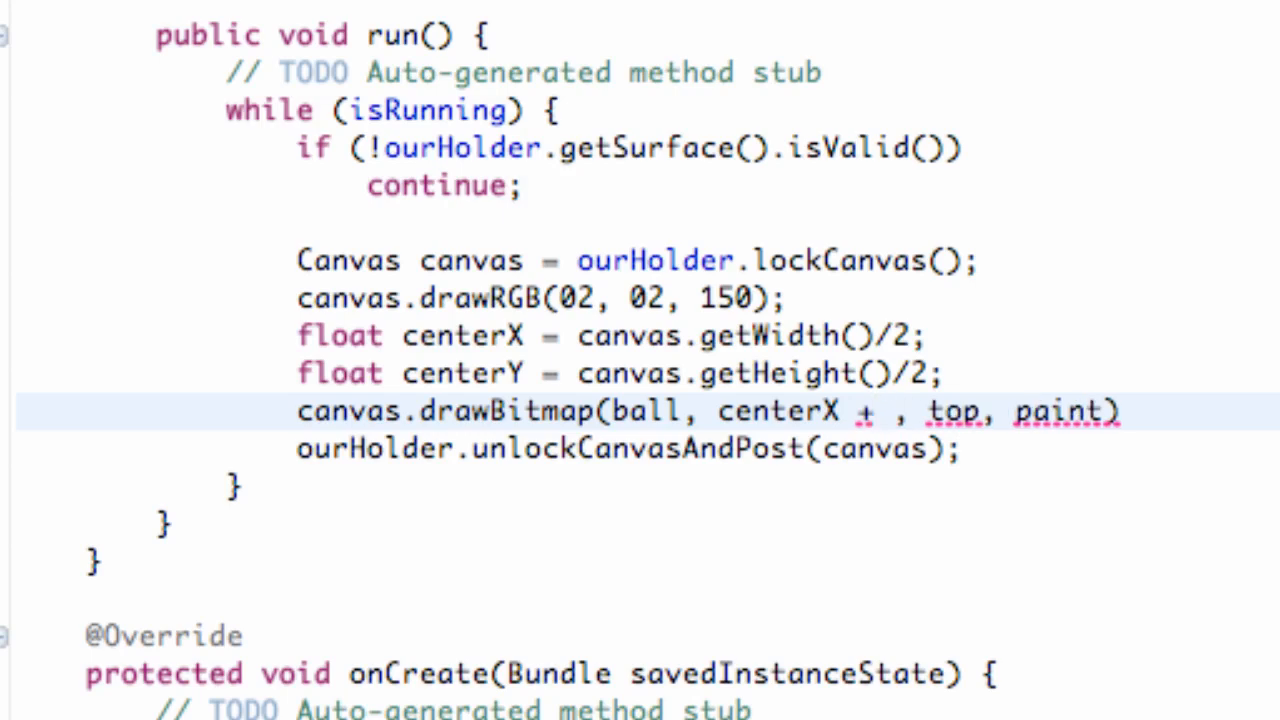
type("sen")
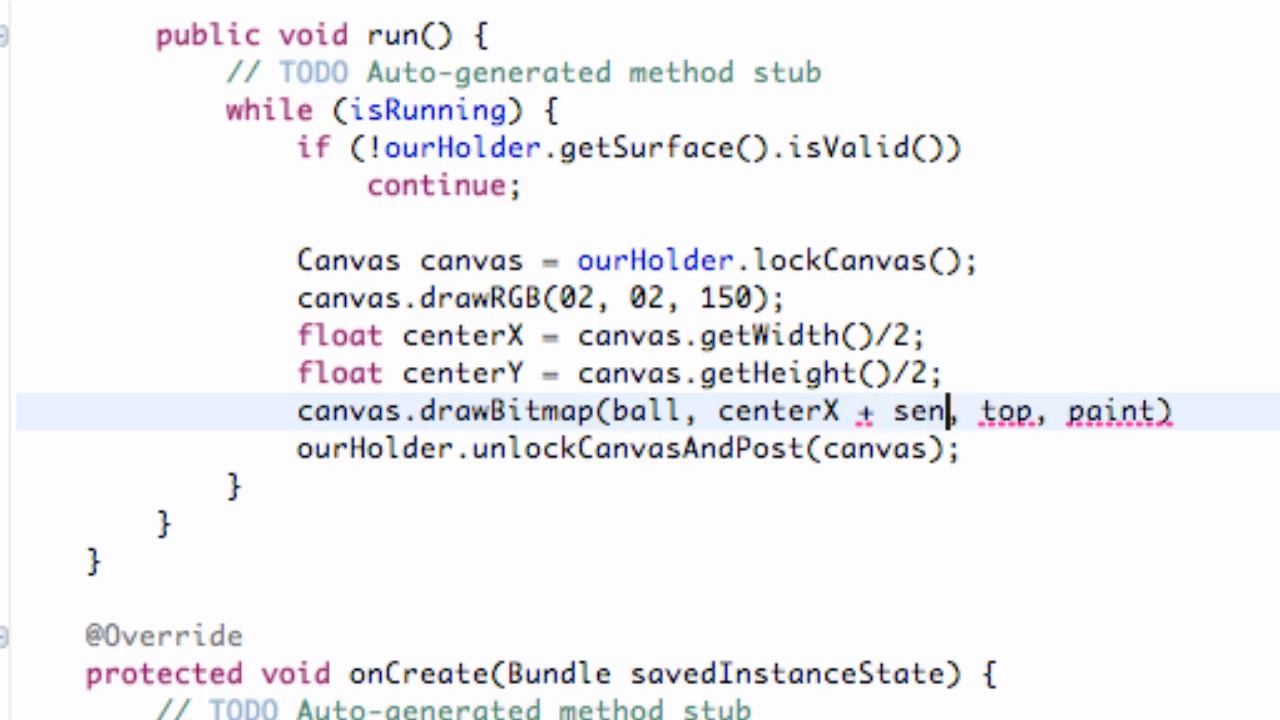
type("sorX")
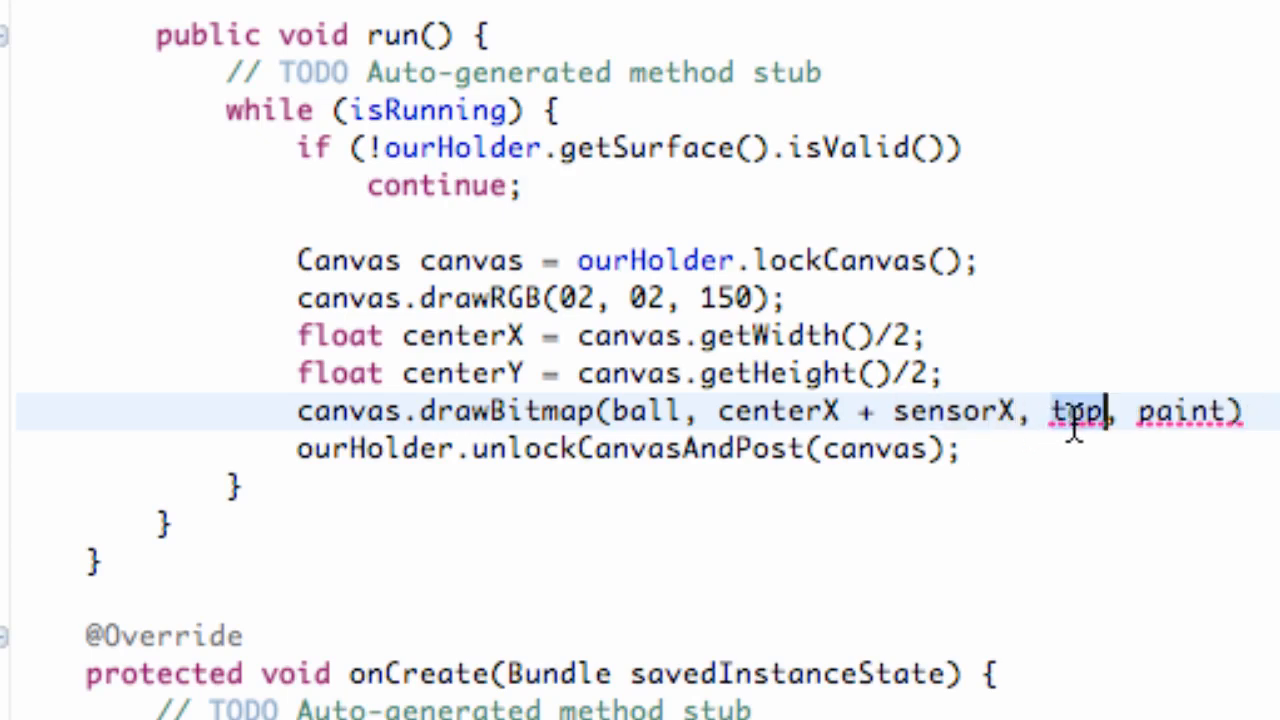
left_click(1075, 413)
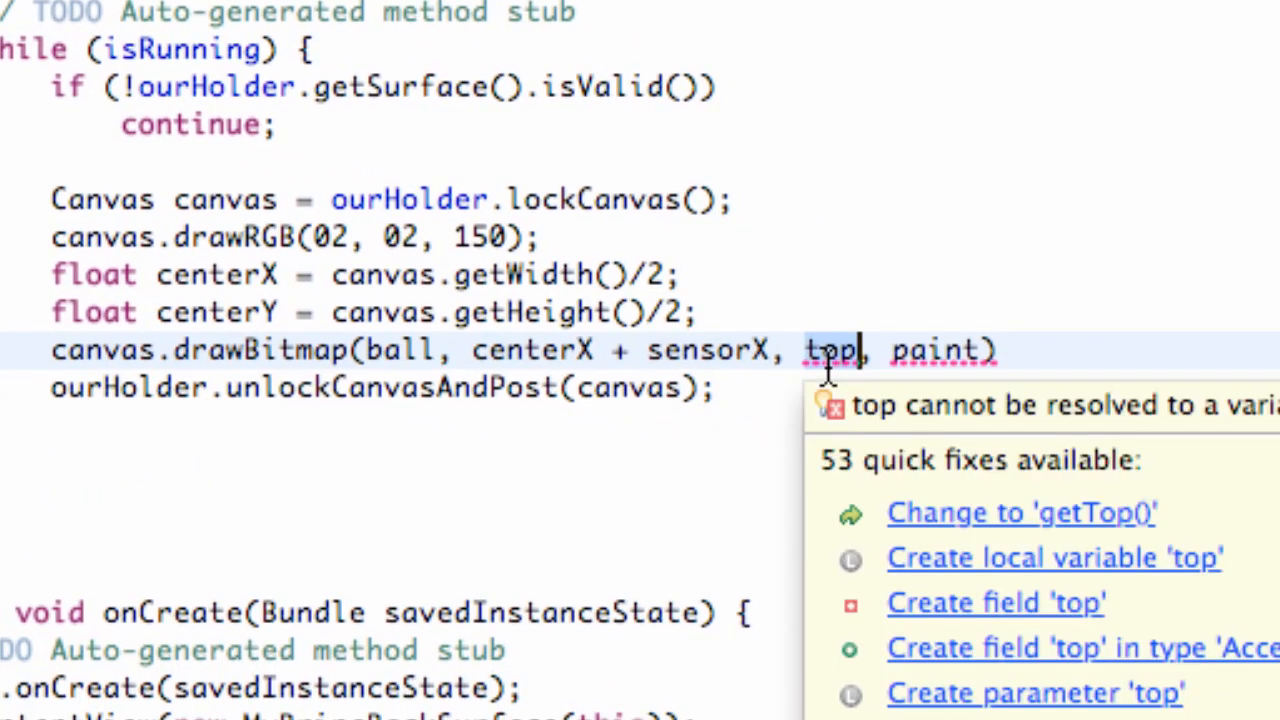
type("cente")
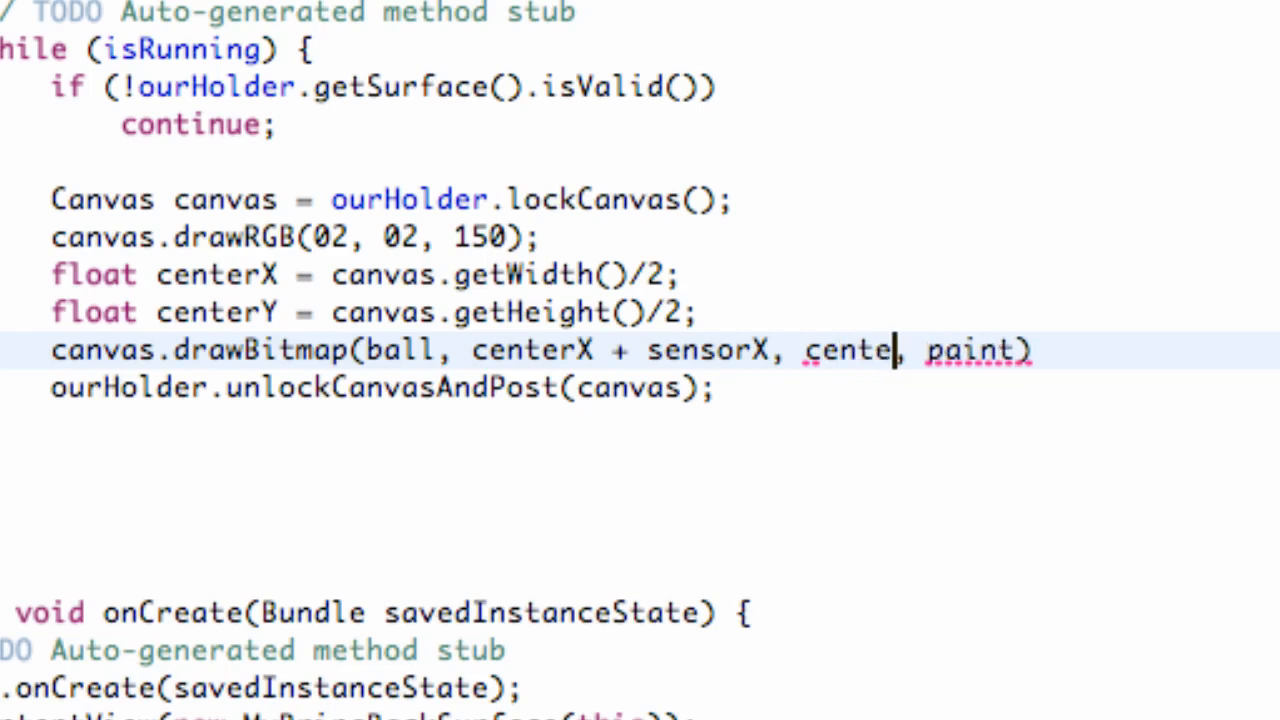
type("rY+ sensorY")
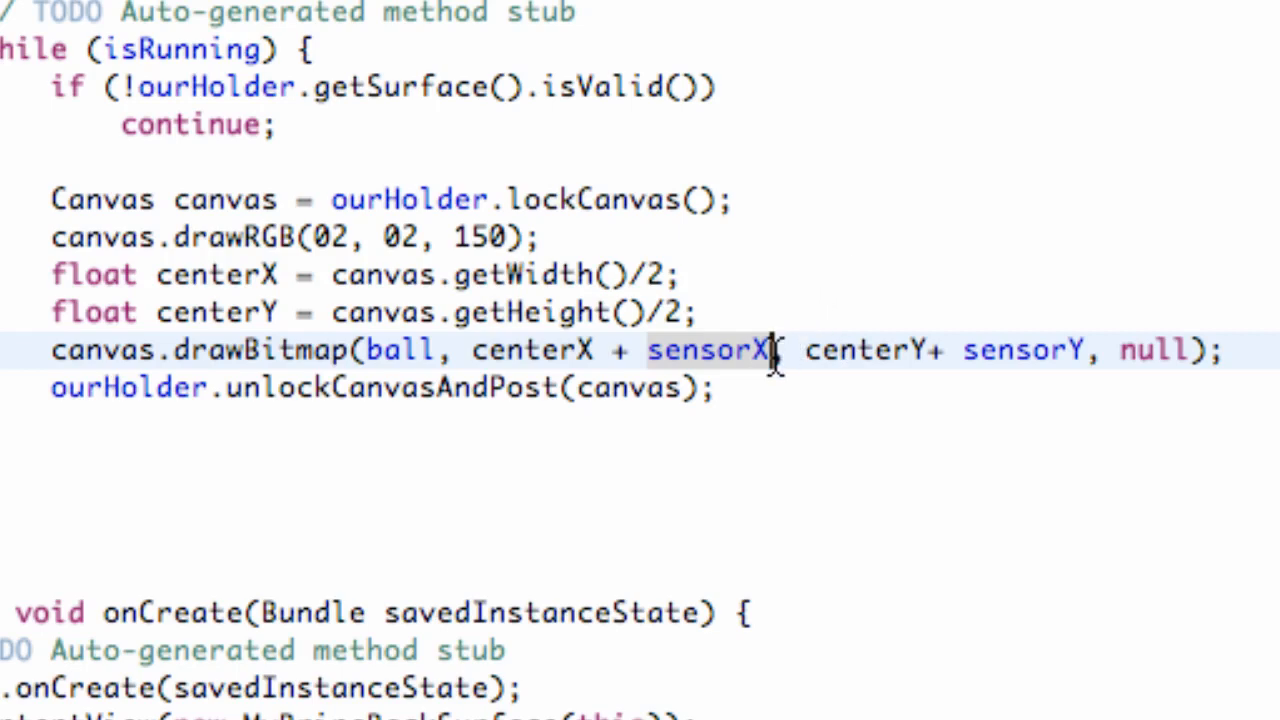
mouse_move(885, 315)
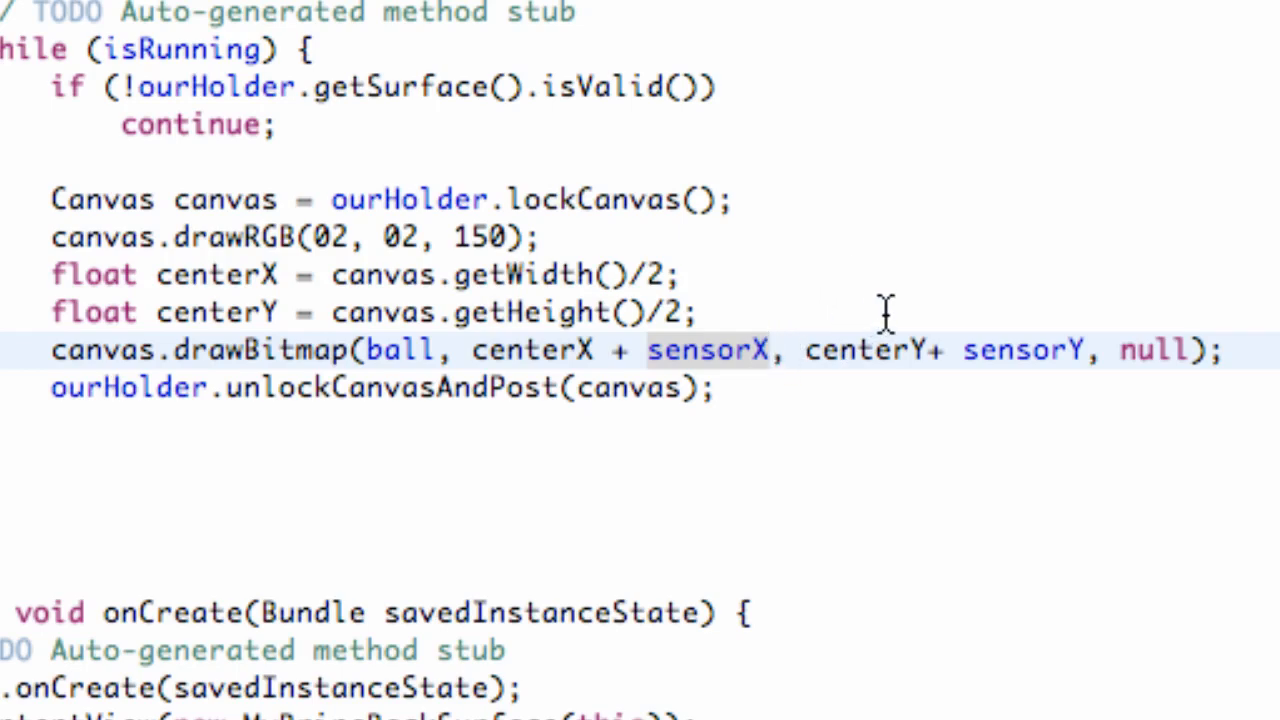
Append *250 to the sensorX and sensorY offsets in drawBitmap.
type("*")
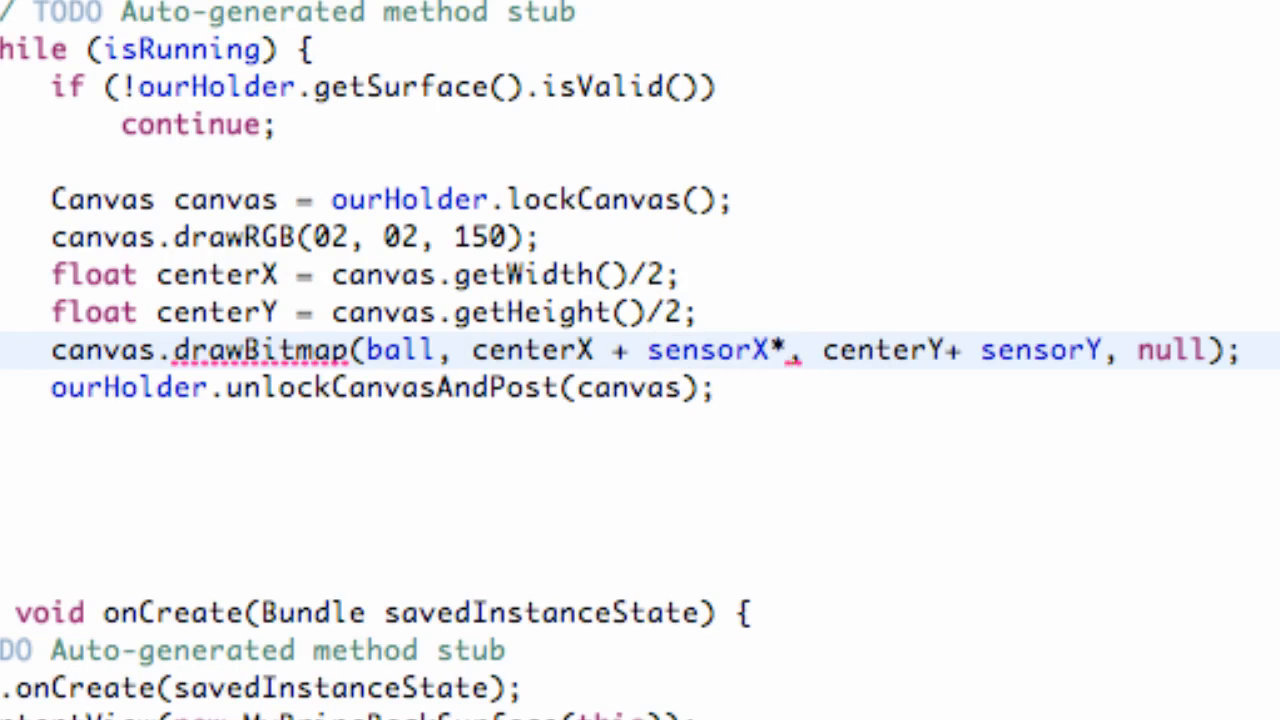
type("250")
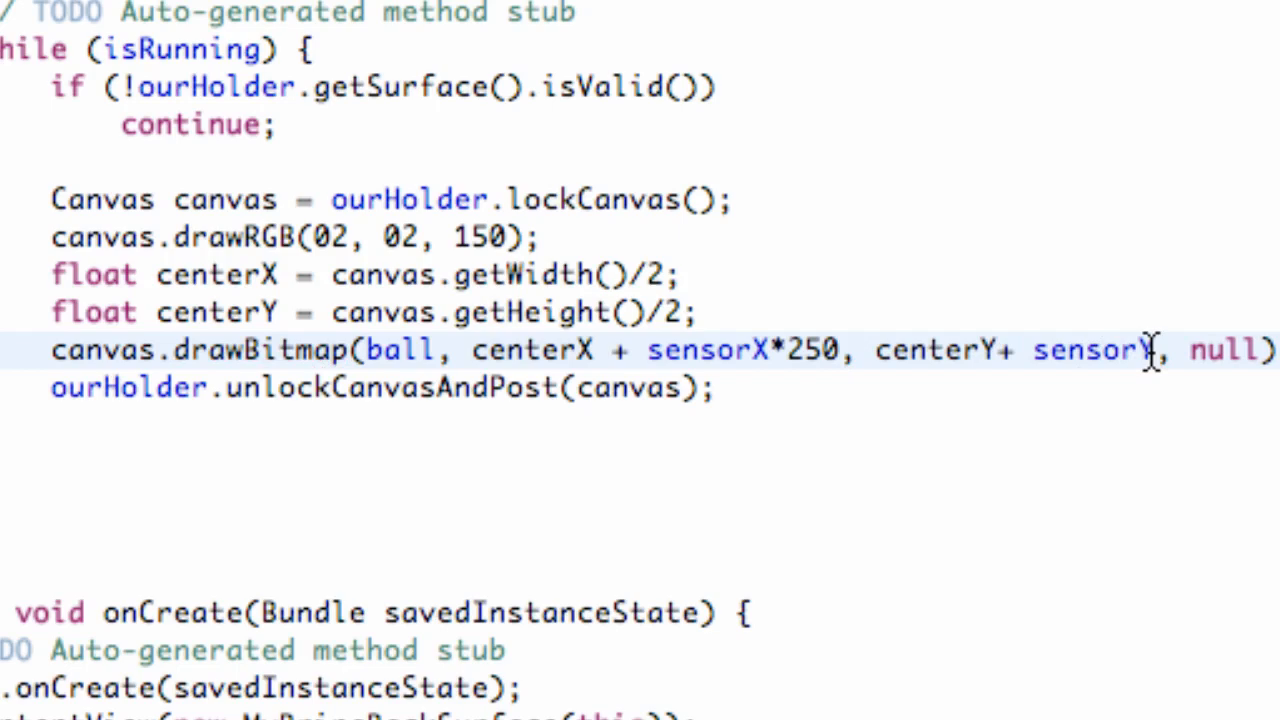
type("*")
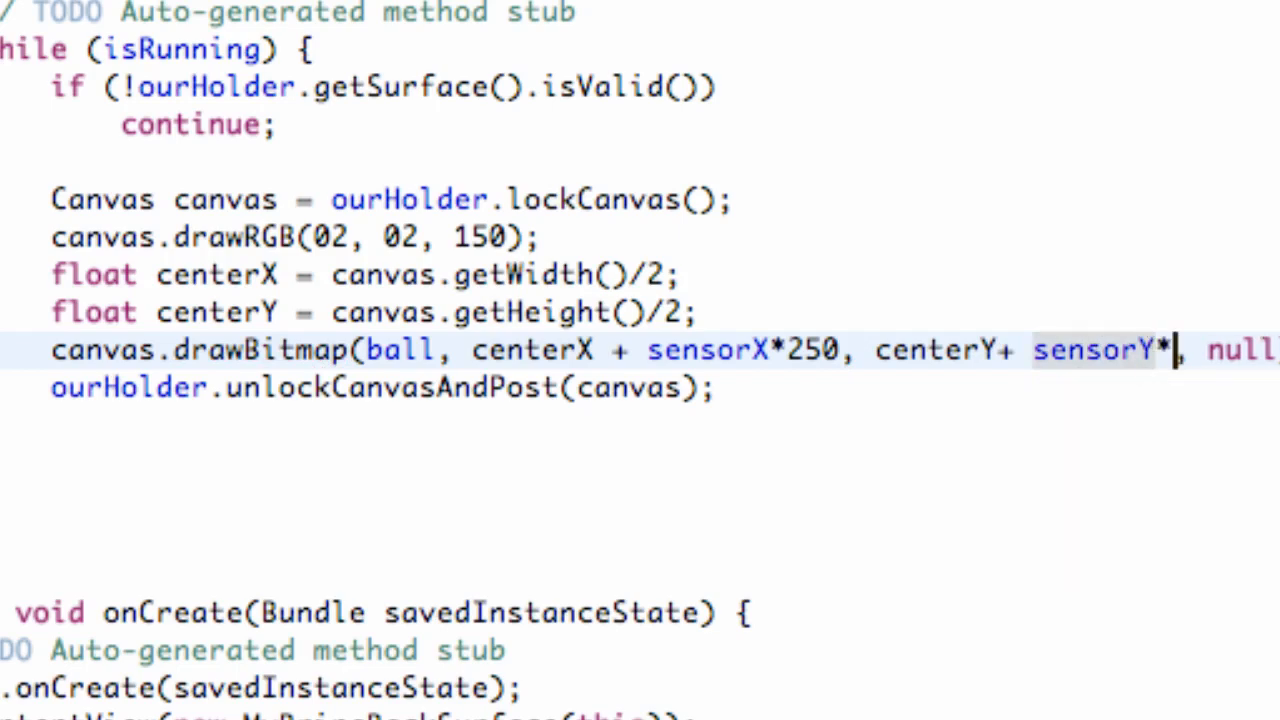
type("250")
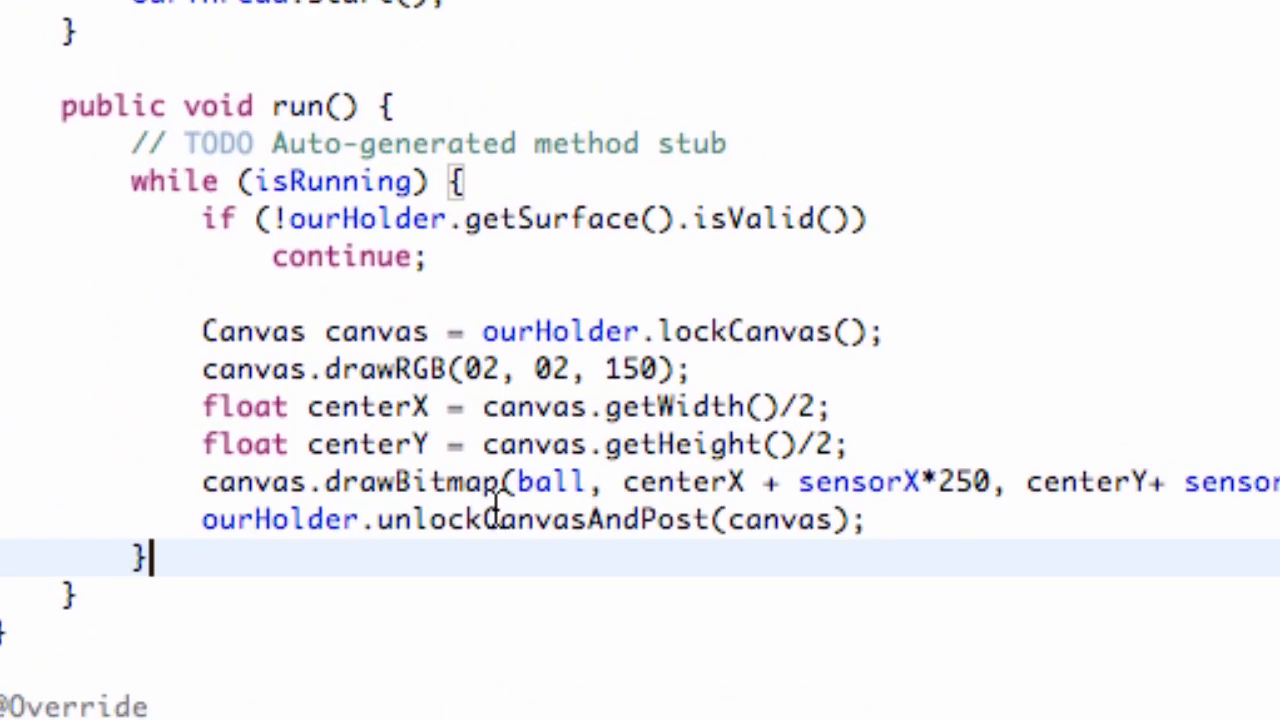
Generate an onPause() override via Source > Override/Implement Methods.
scroll("down", 3)
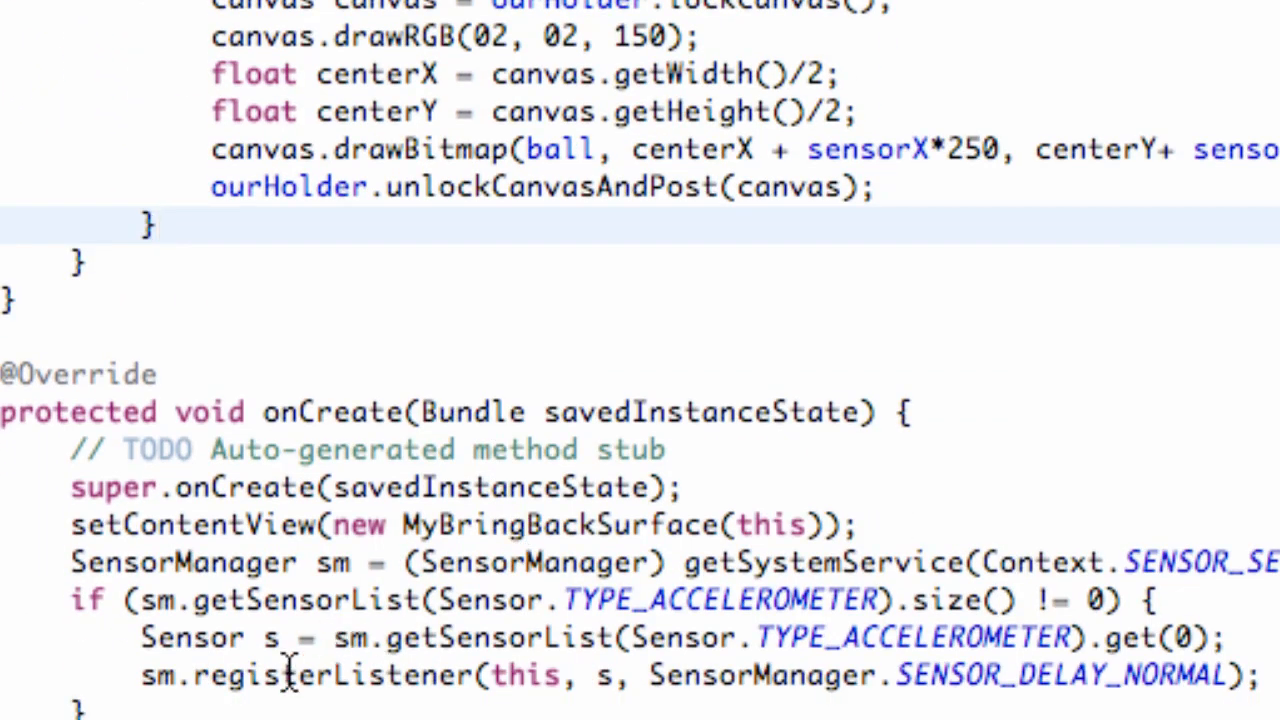
scroll("down", 3)
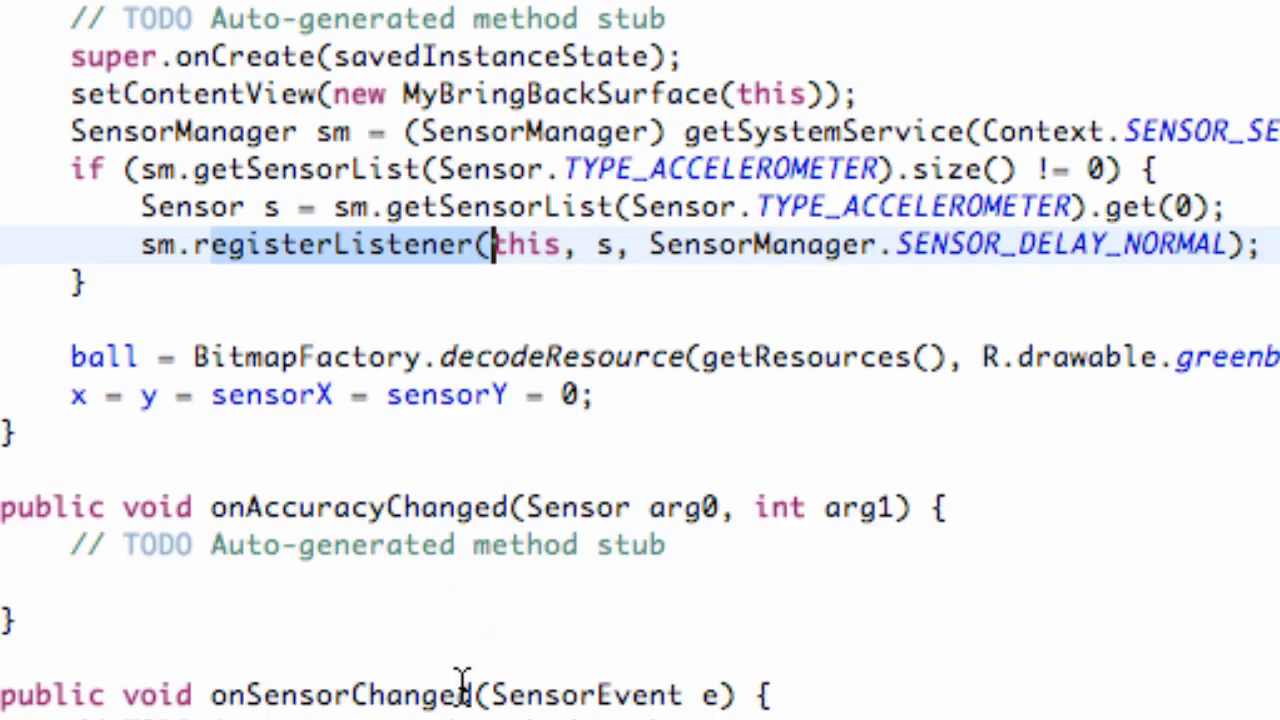
right_click(460, 695)
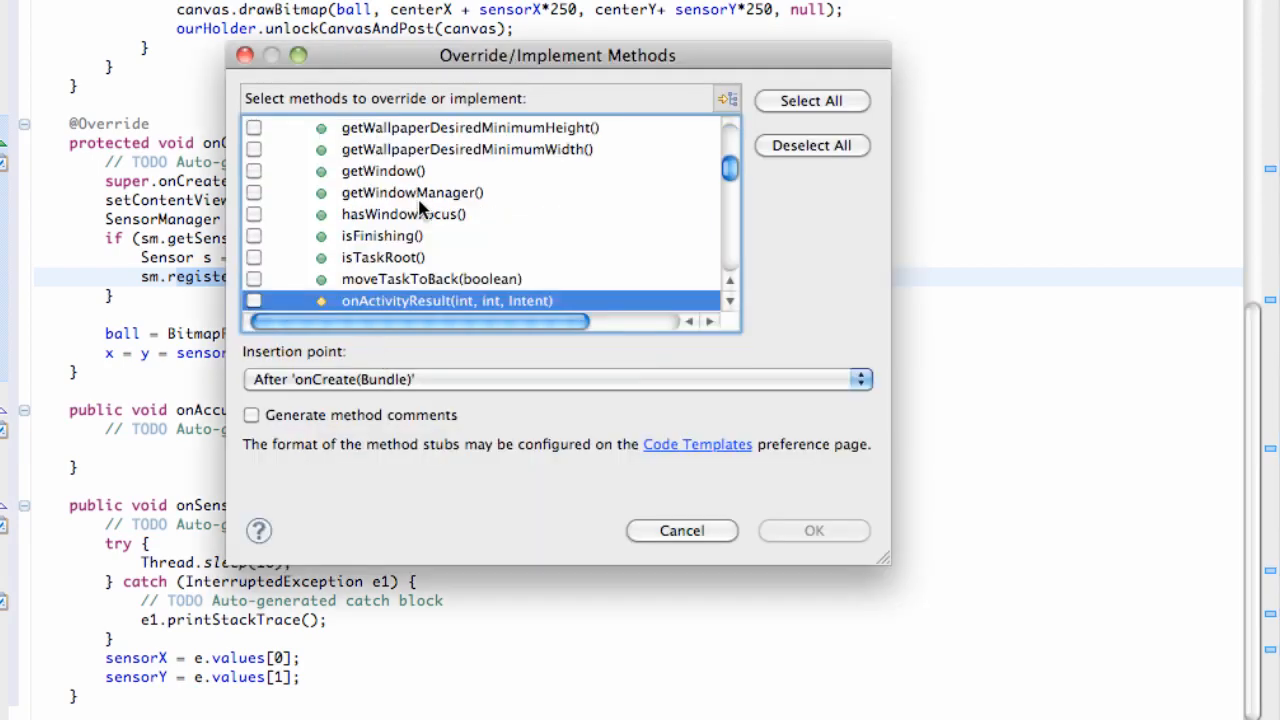
scroll("down", 3)
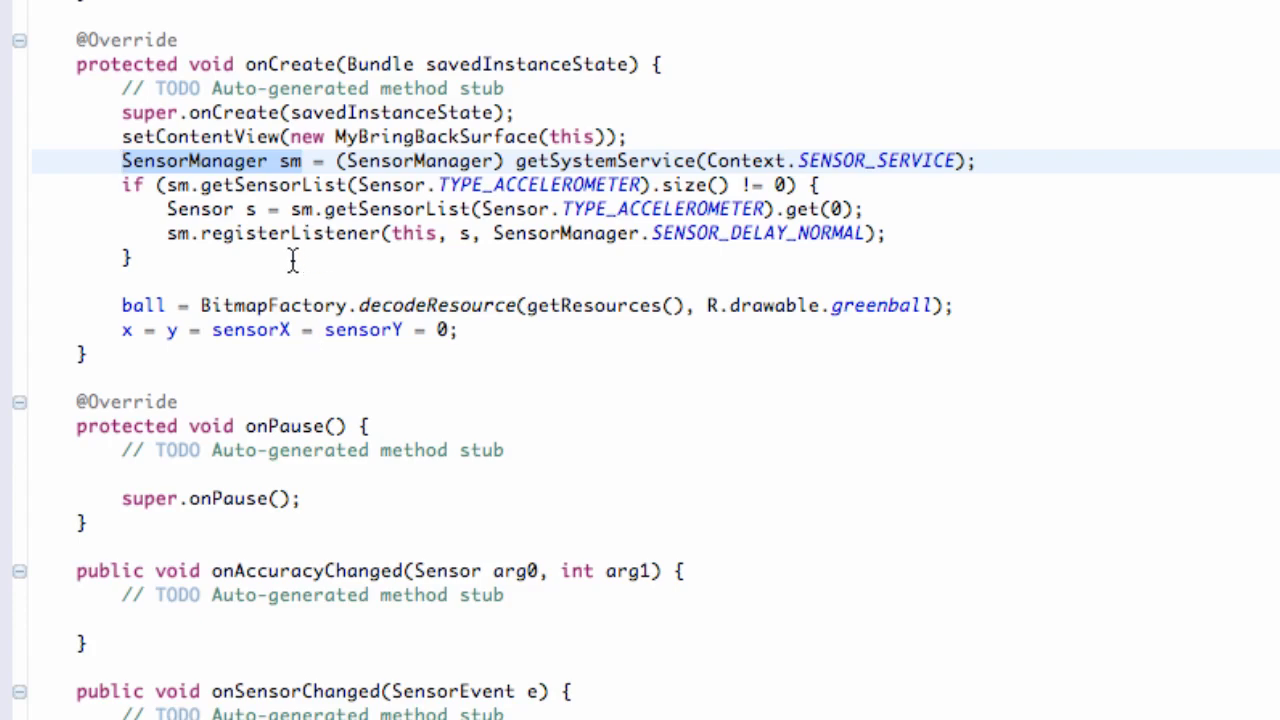
Declare a SensorManager sm field and make onCreate assign it instead of a local.
scroll("down", 3)
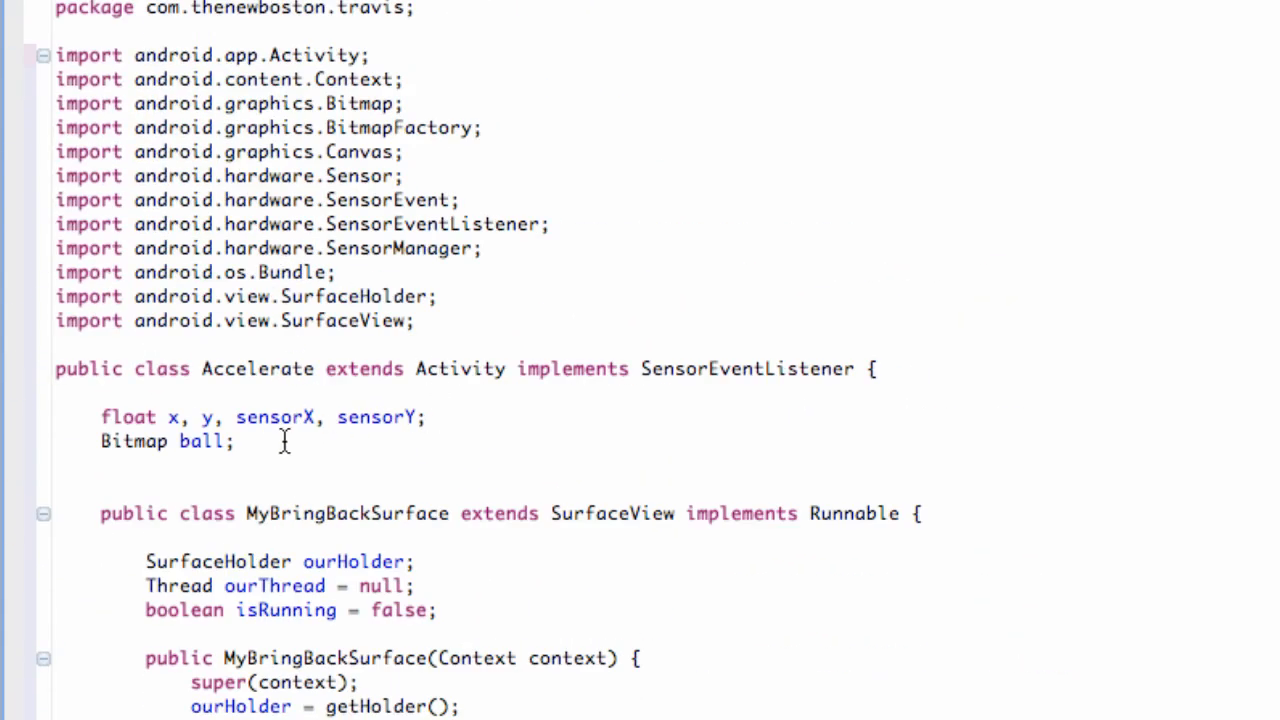
type("SensorManager sm;")
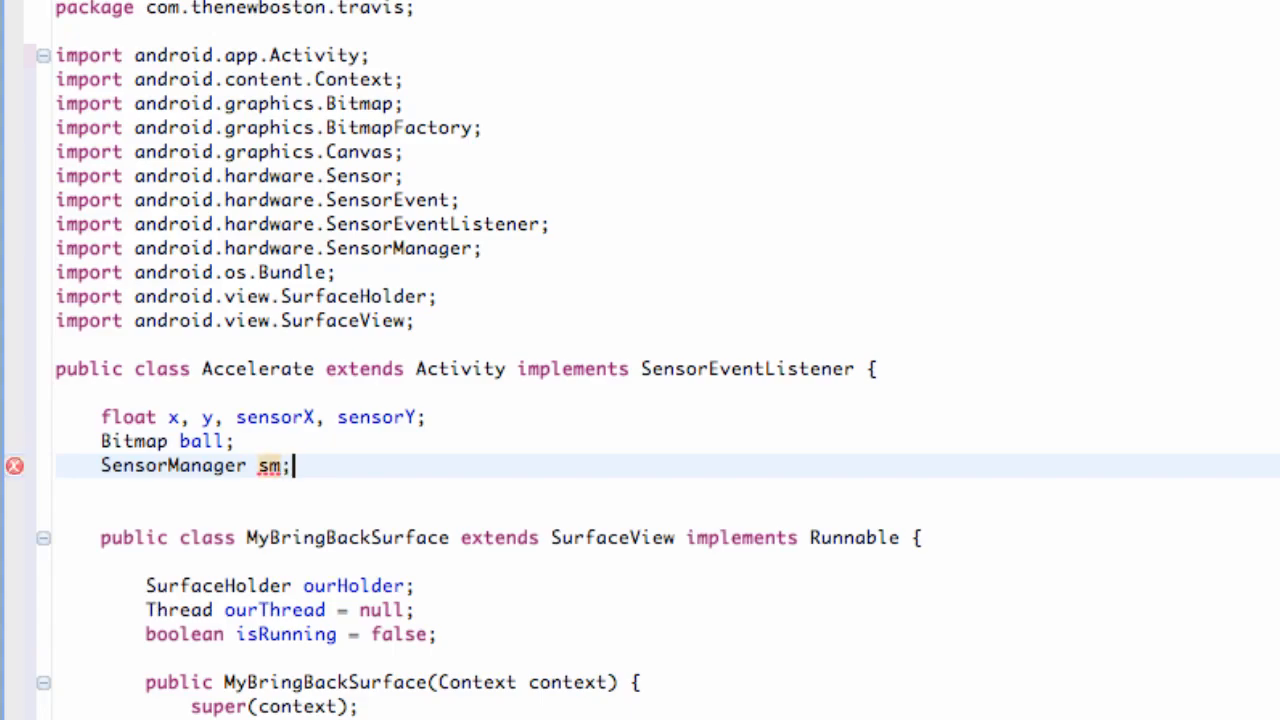
scroll("down", 3)
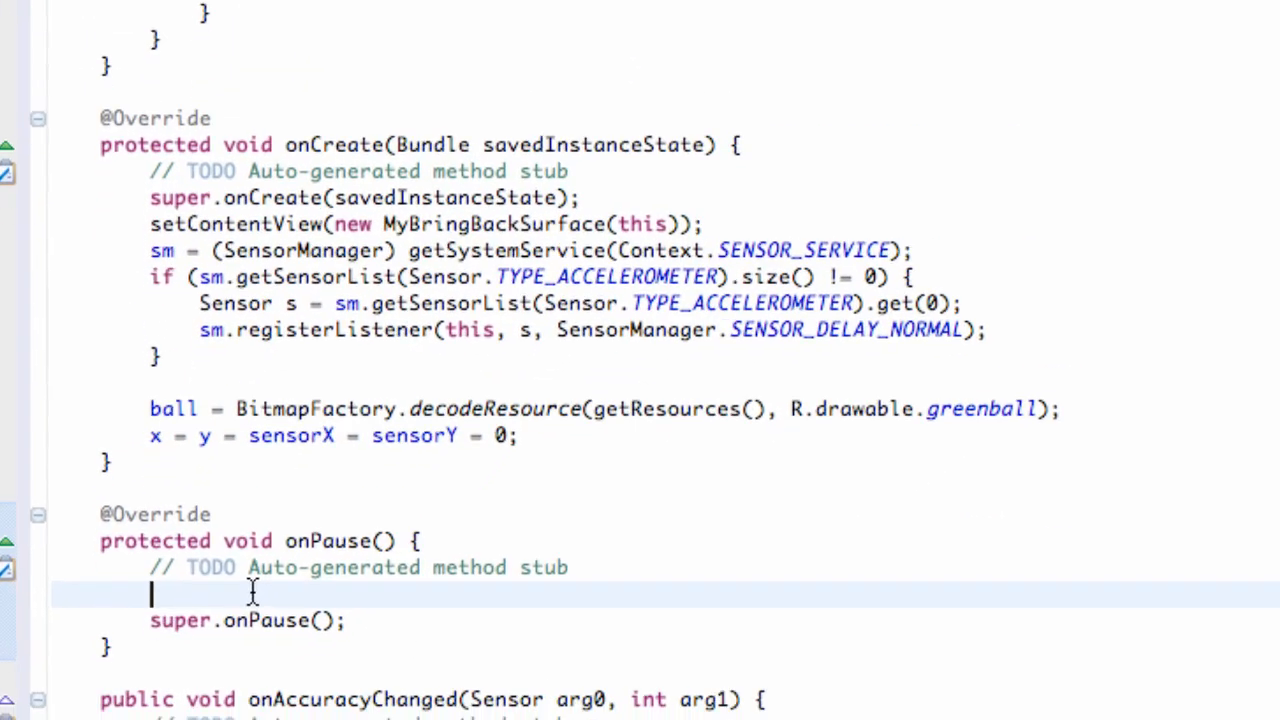
Call sm.unregisterListener(this) in onPause and set up the ourSurfaceView field in onCreate.
type("sm.unregisterListener(this);")
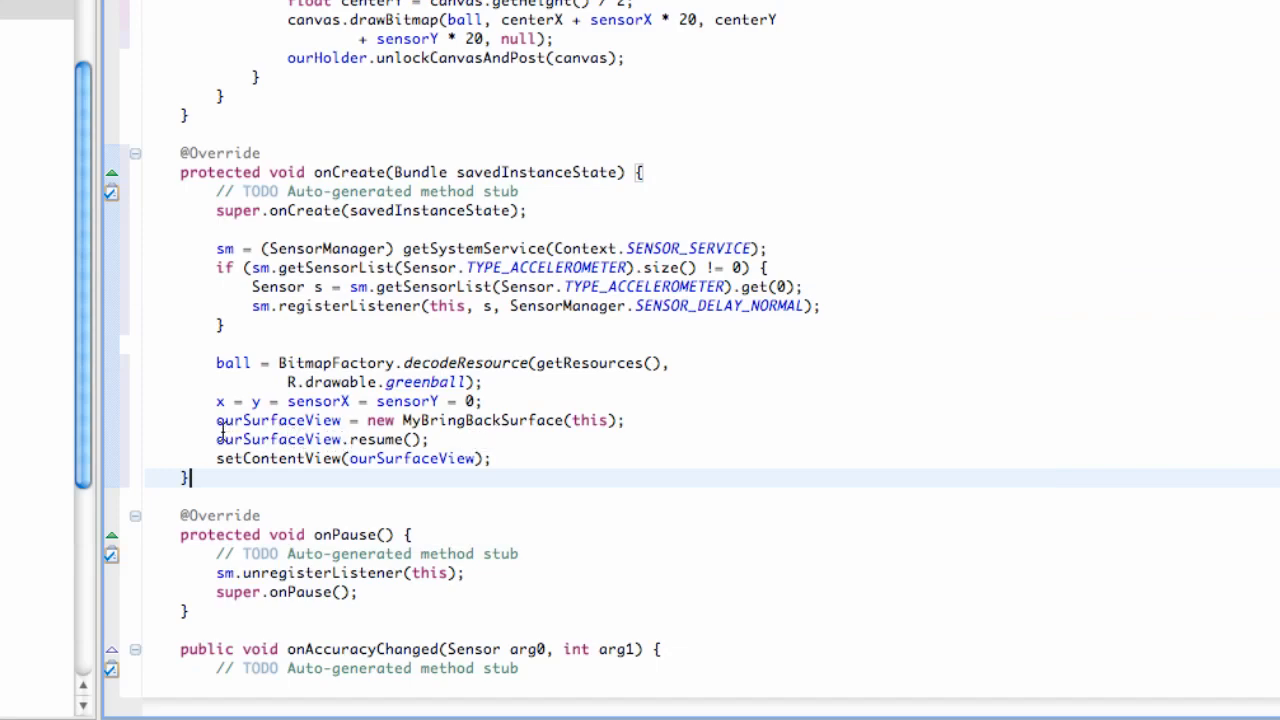
left_click(425, 440)
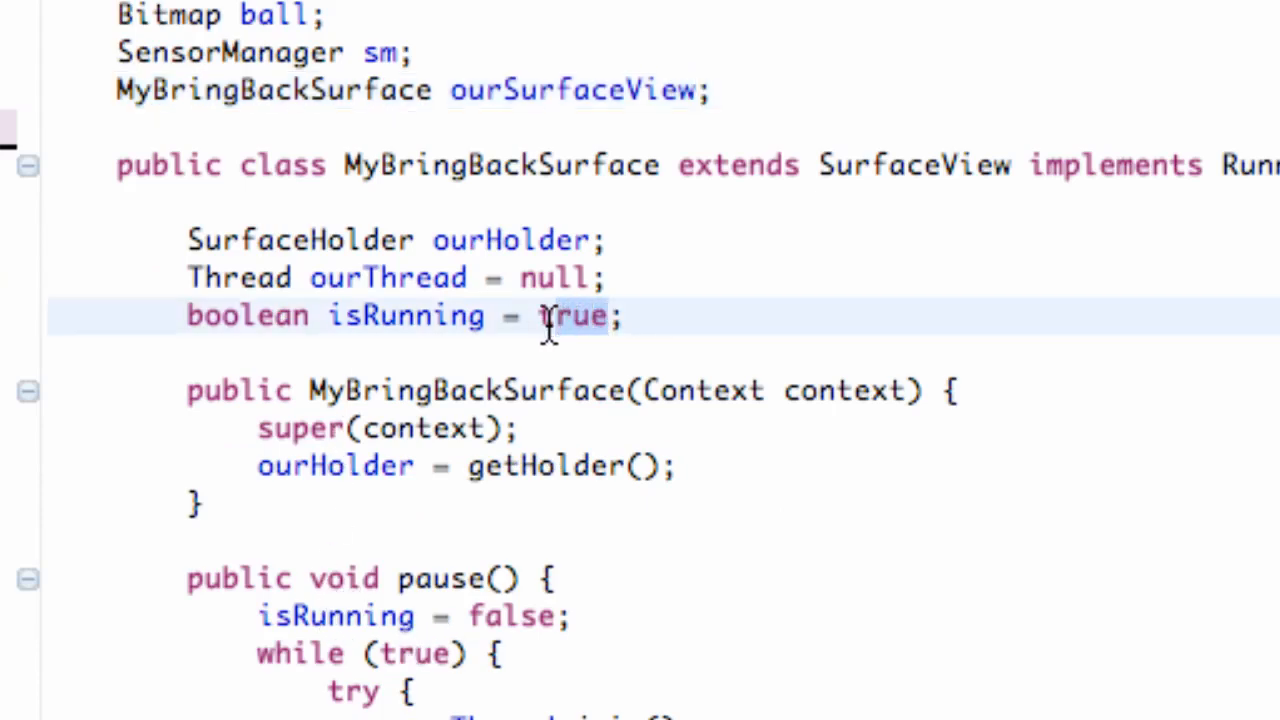
Initialize isRunning to false instead of true, then review the resume() method.
type("false")
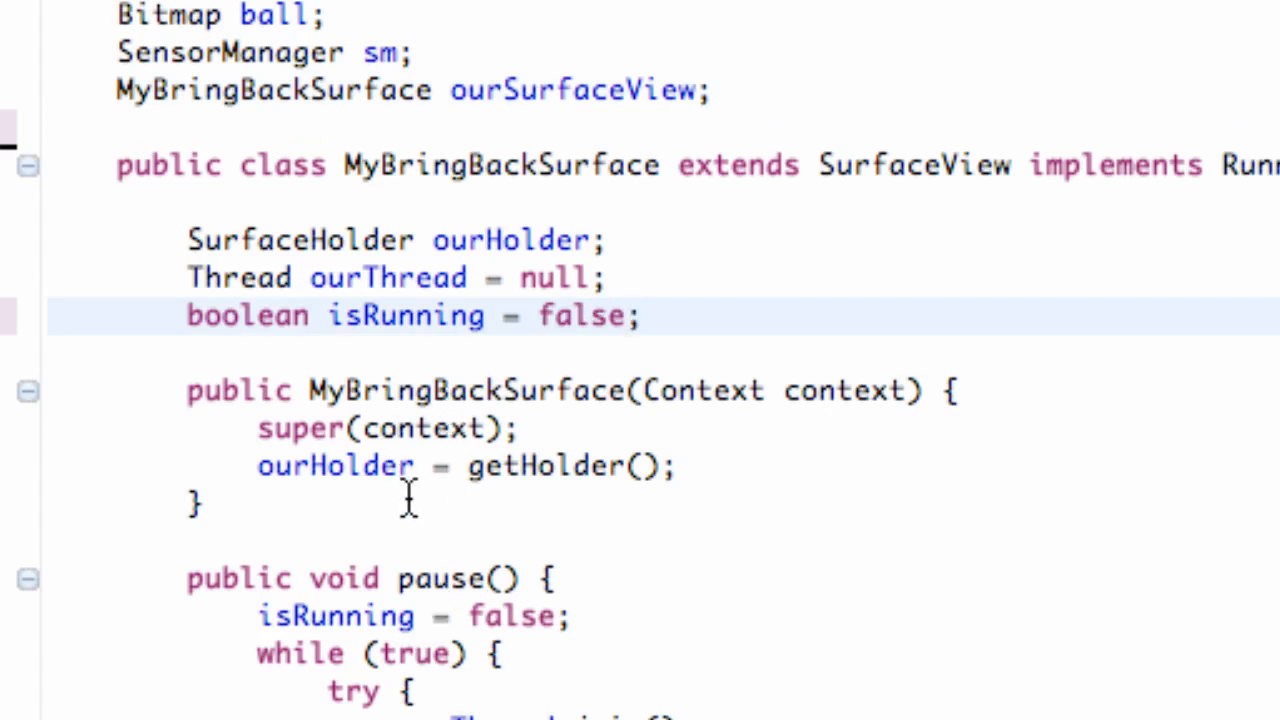
scroll("down", 3)
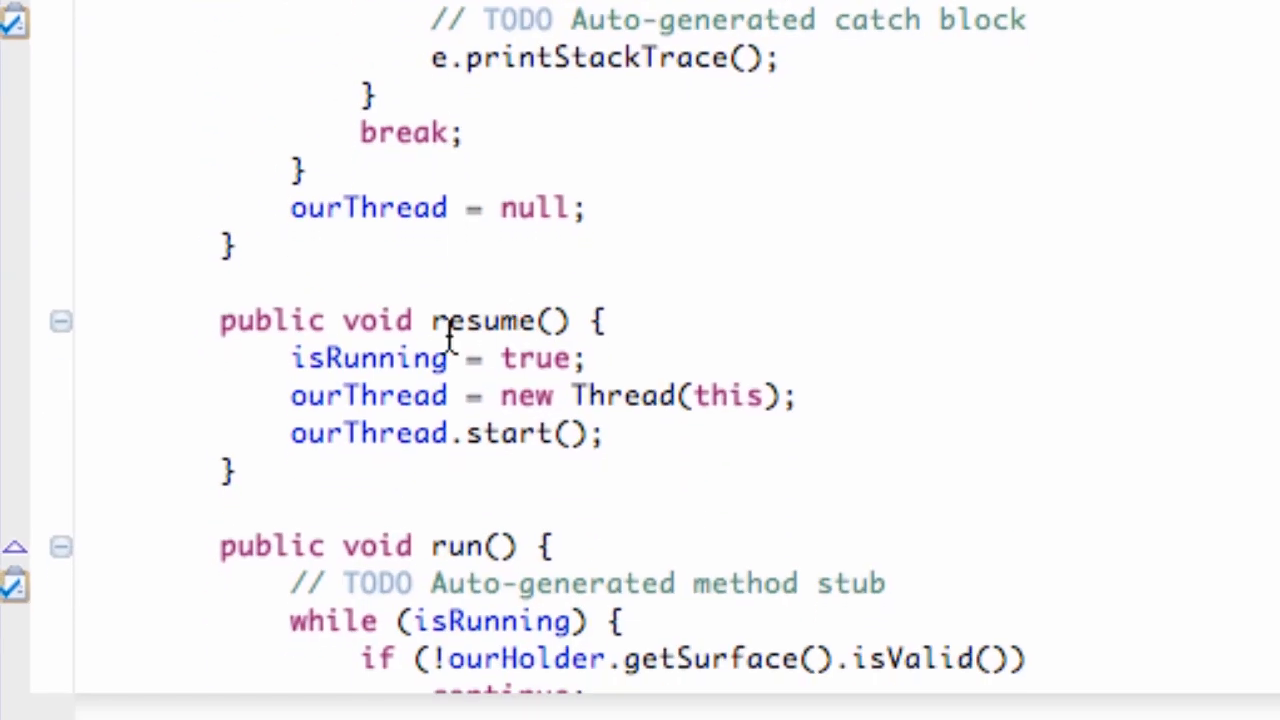
double_click(485, 320)
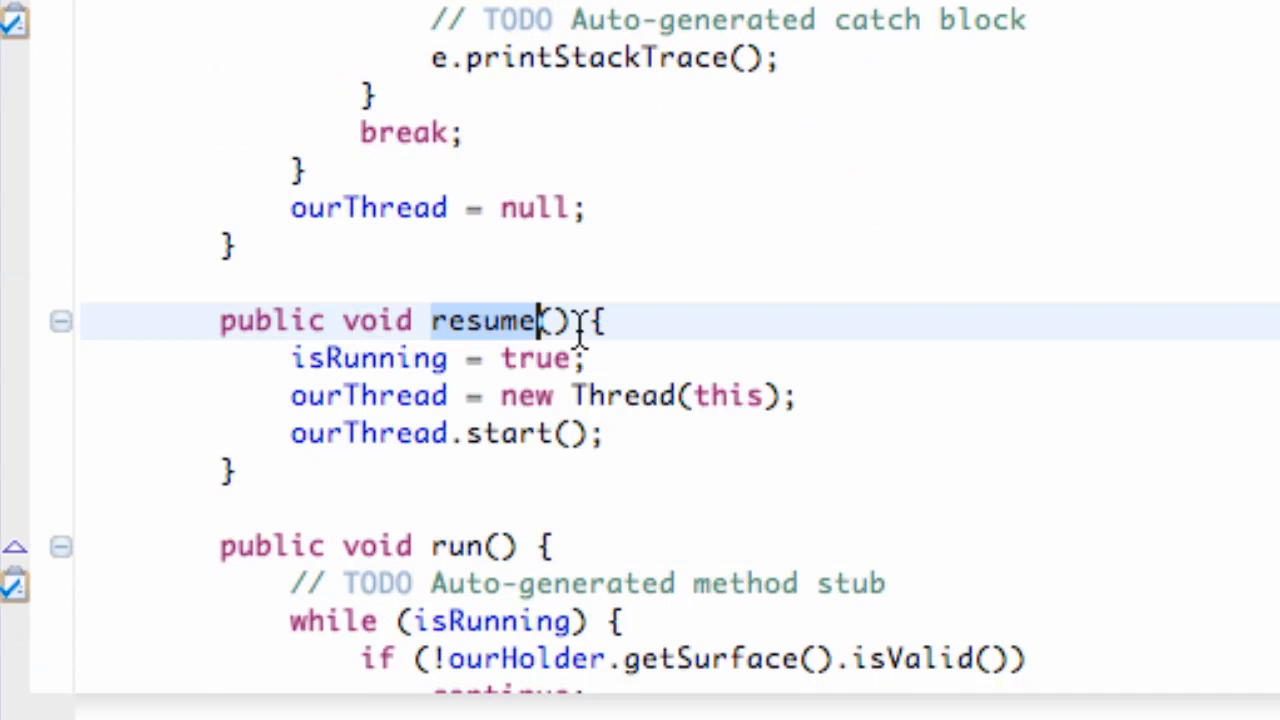
left_click_drag(540, 320, 620, 433)
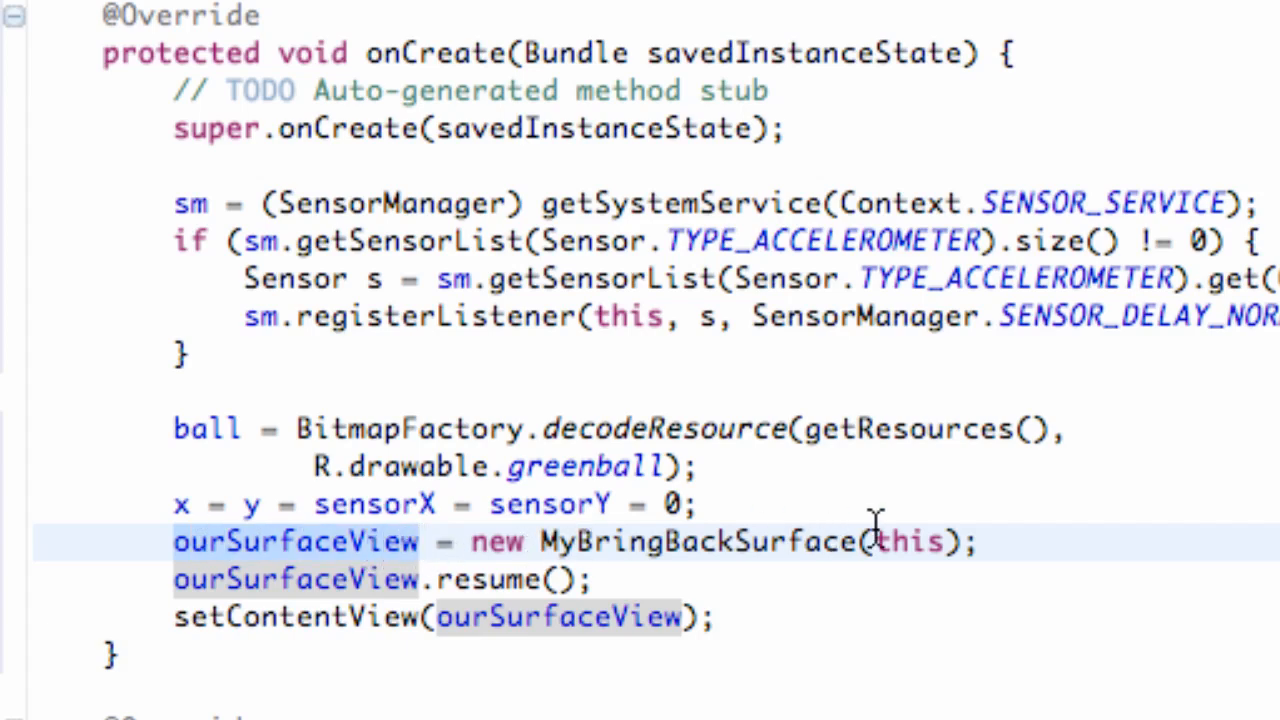
left_click(240, 580)
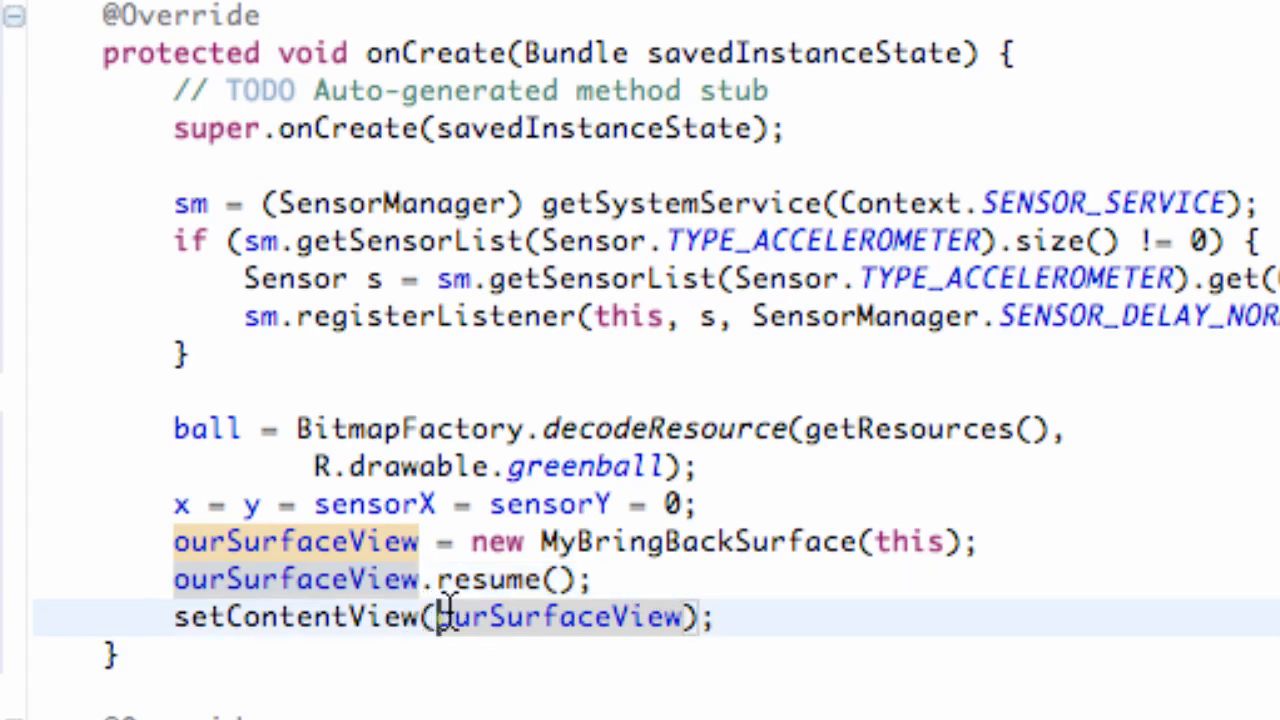
double_click(560, 617)
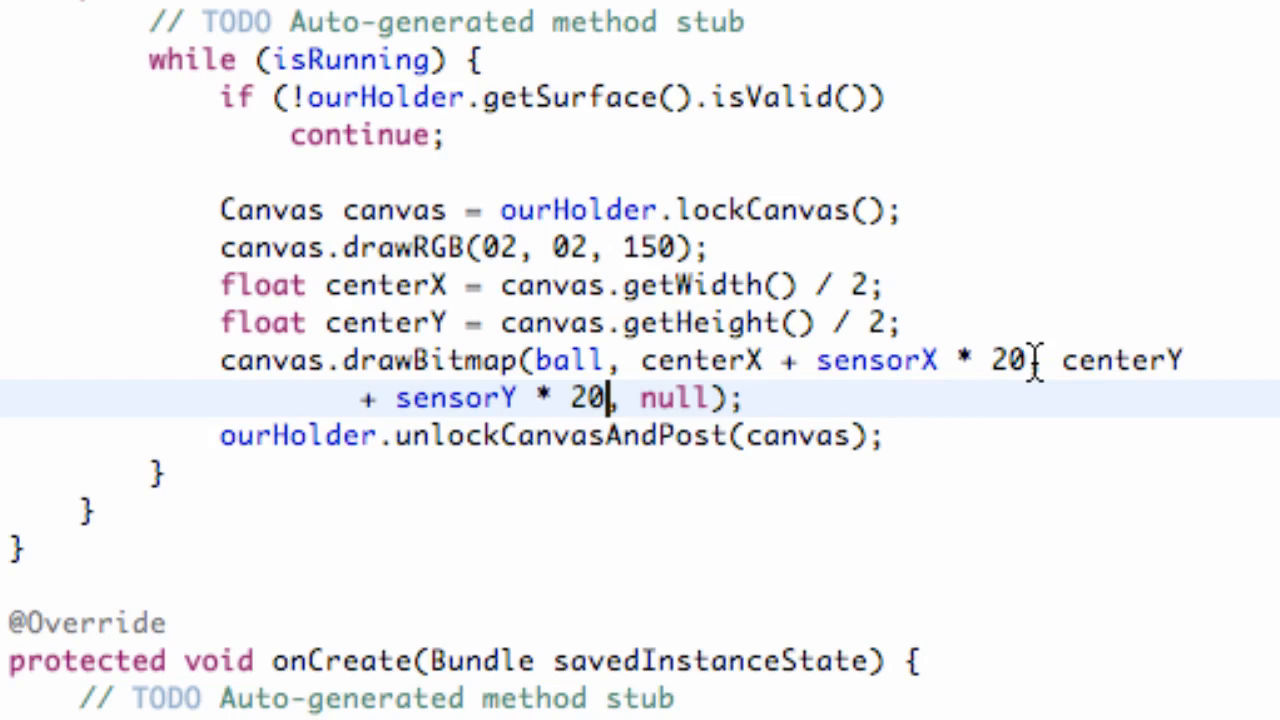
mouse_move(1030, 360)
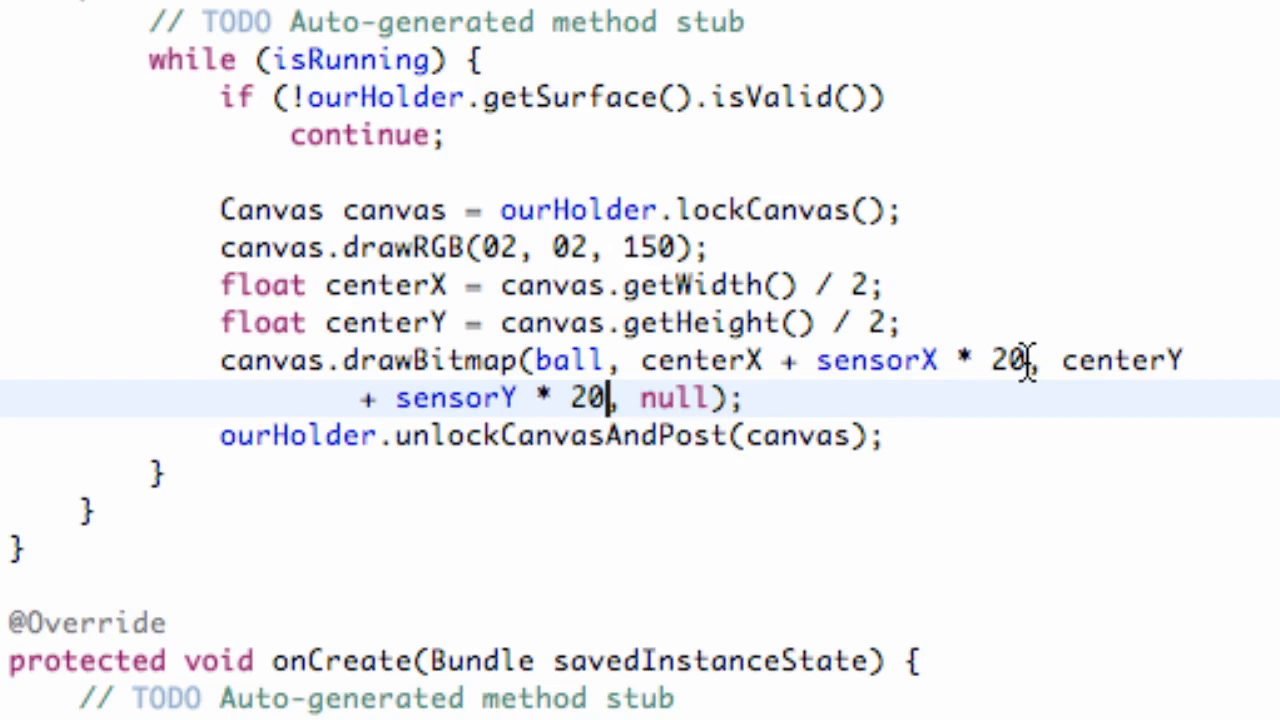